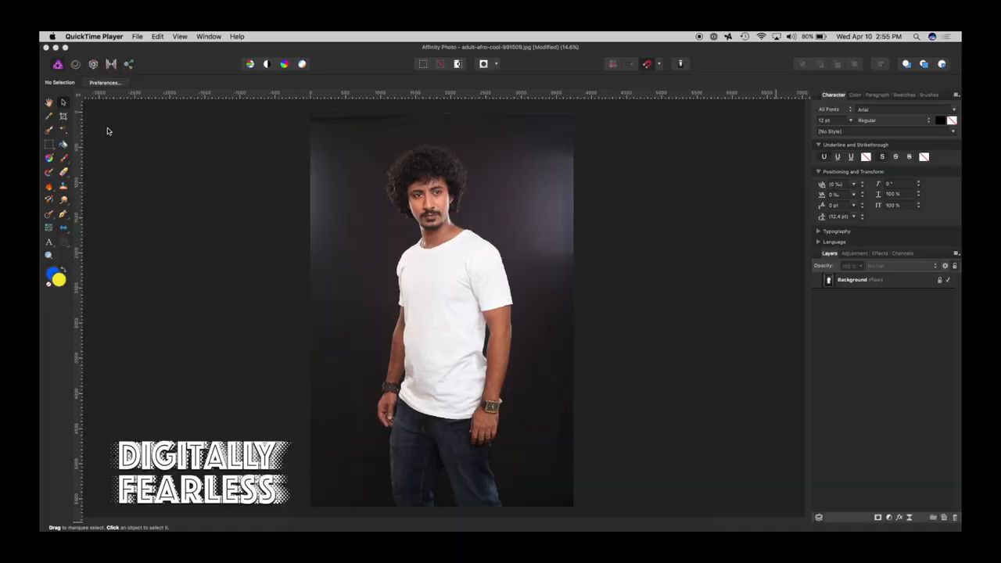
mouse_move(135, 144)
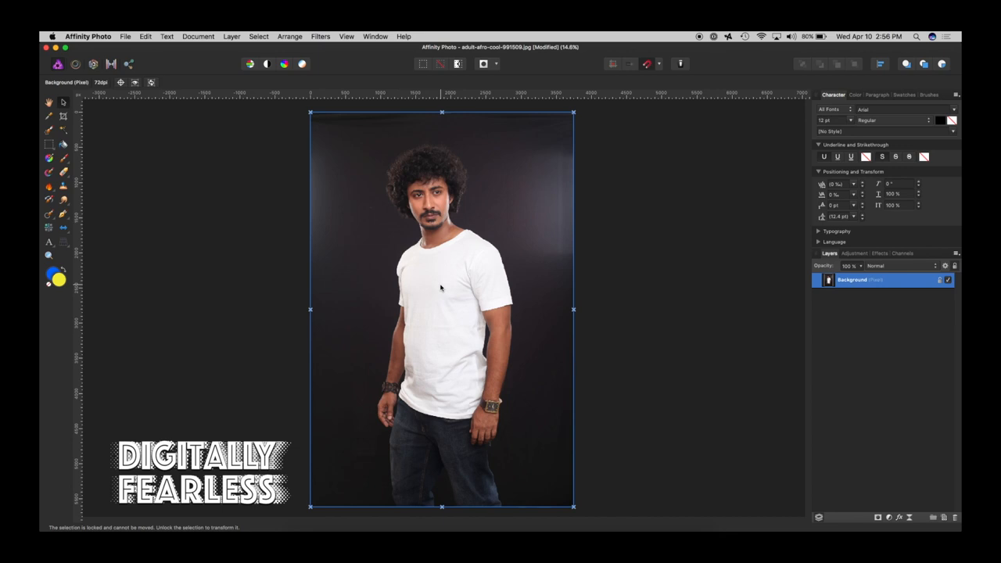
mouse_move(795, 256)
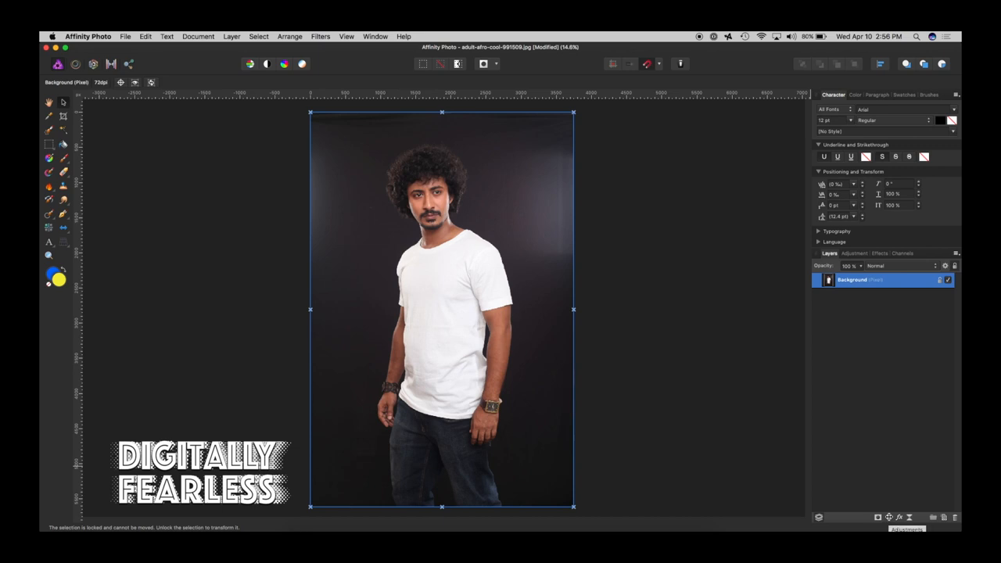
Add an empty pixel layer above the photo with a recolouring blend mode and pick the Paint Brush.
click(878, 516)
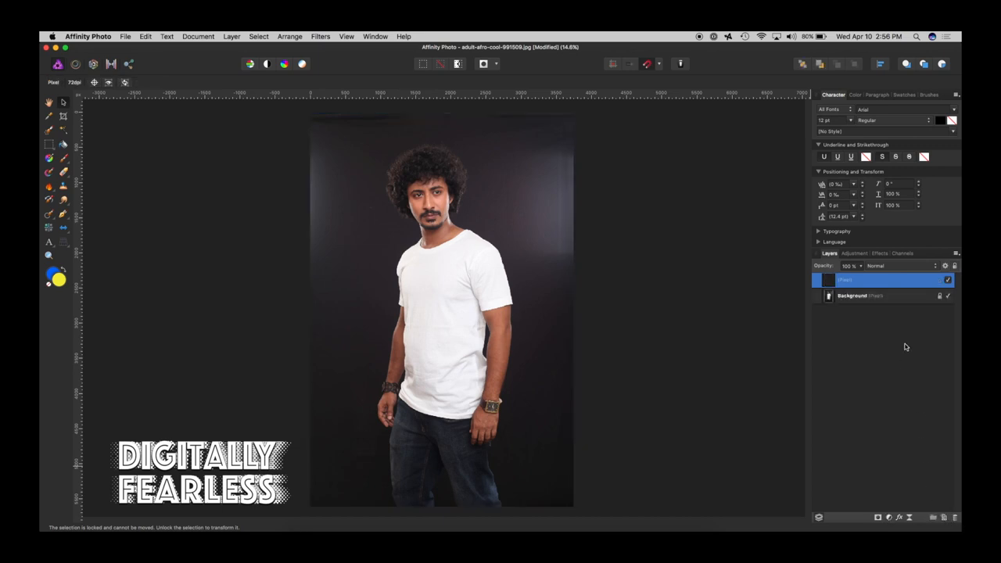
click(876, 266)
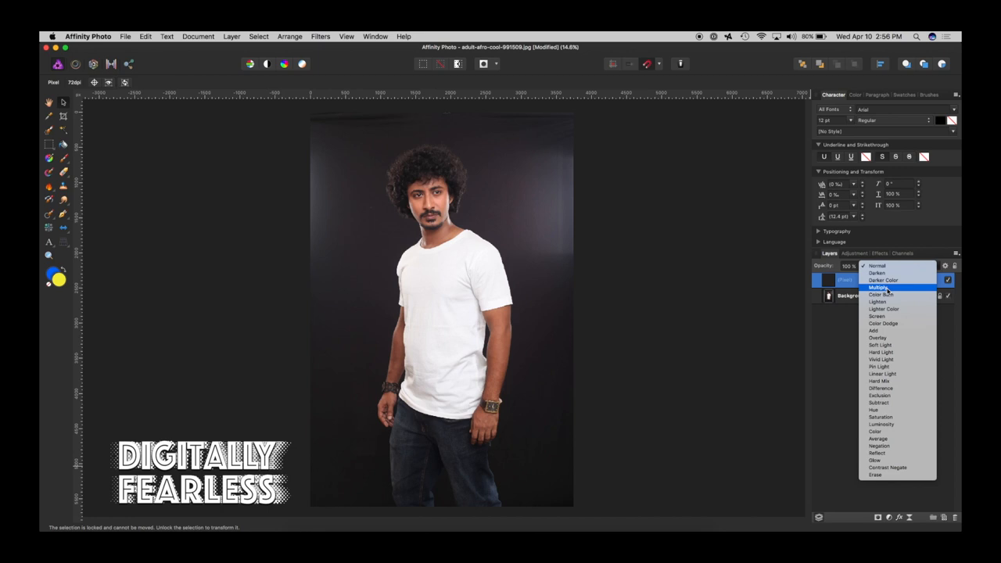
mouse_move(879, 446)
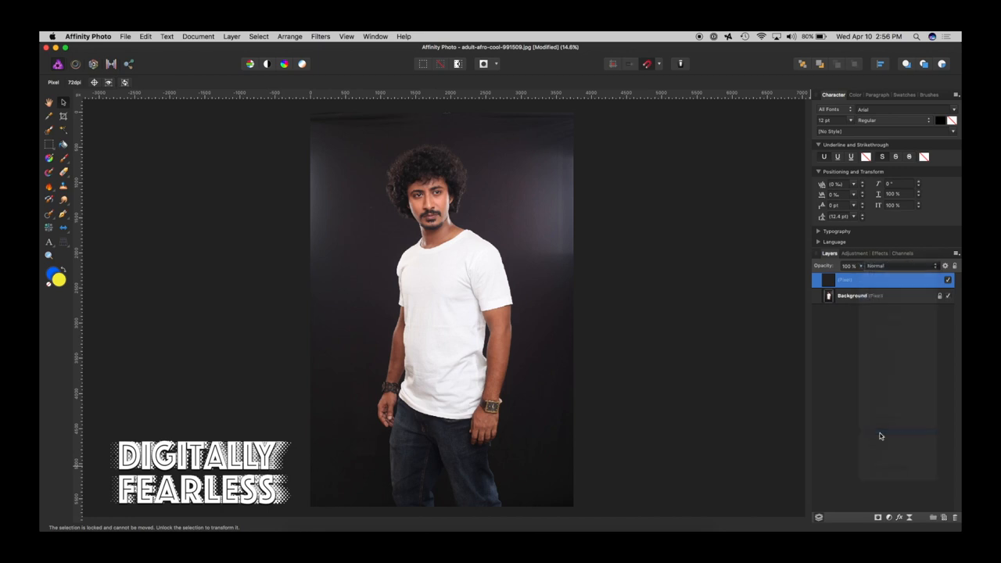
click(892, 266)
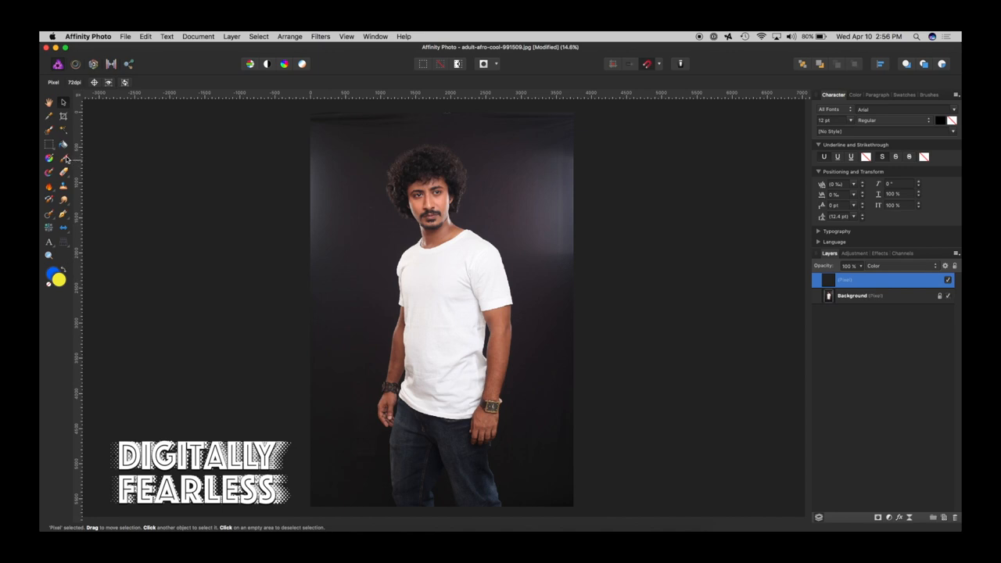
click(48, 160)
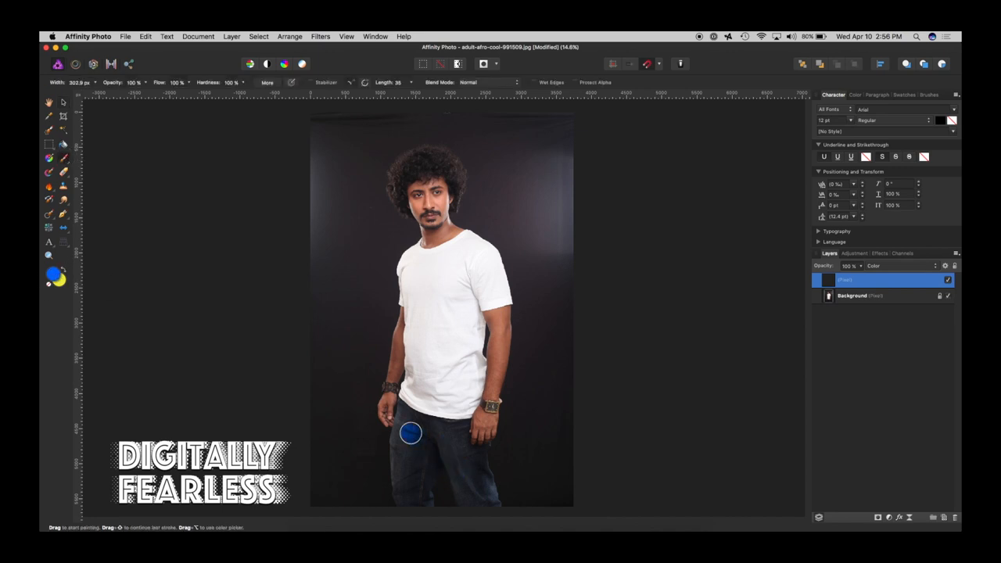
Paint blue test strokes over the jeans, face, hair and backdrop beside the head.
drag(410, 435, 404, 469)
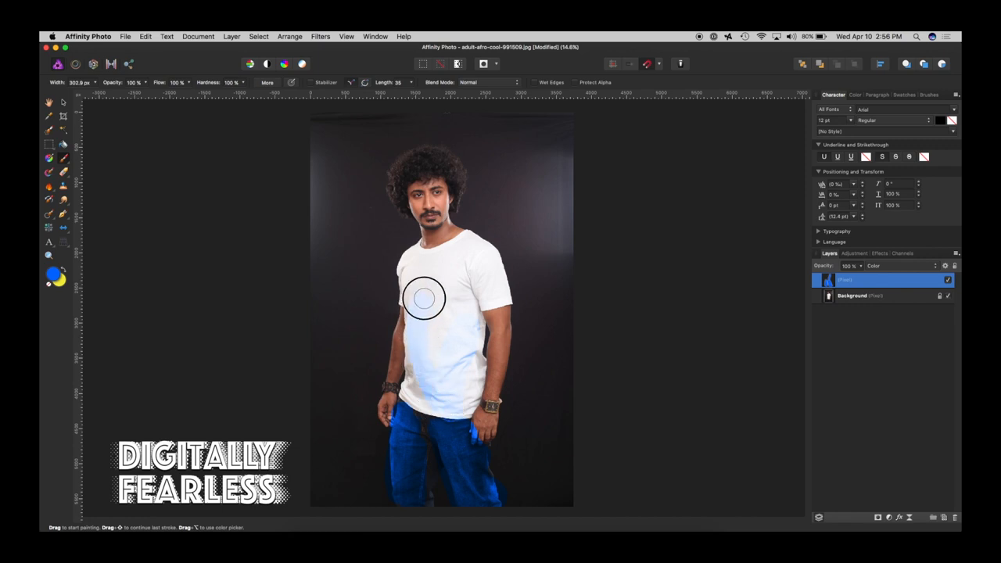
drag(425, 300, 430, 187)
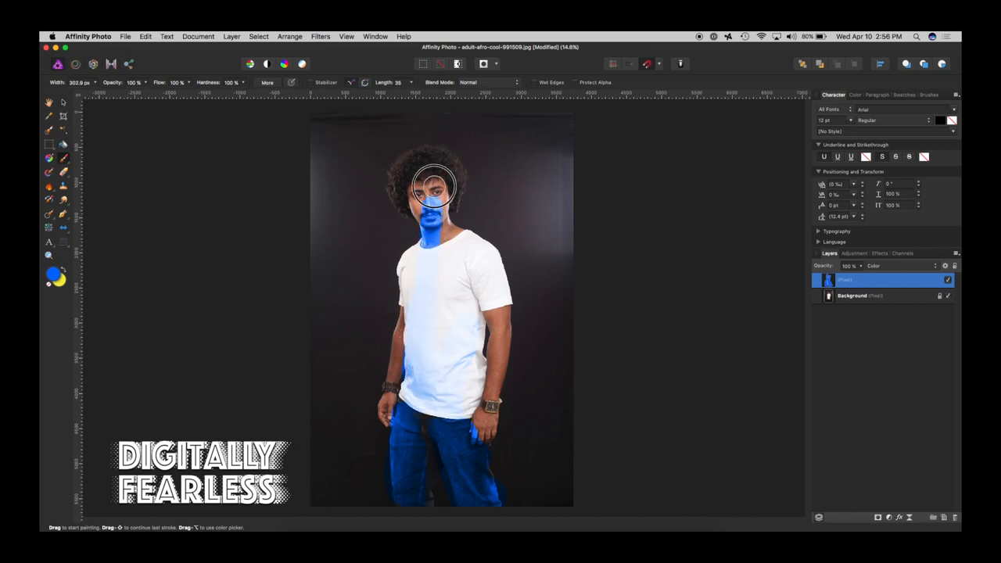
drag(429, 186, 405, 170)
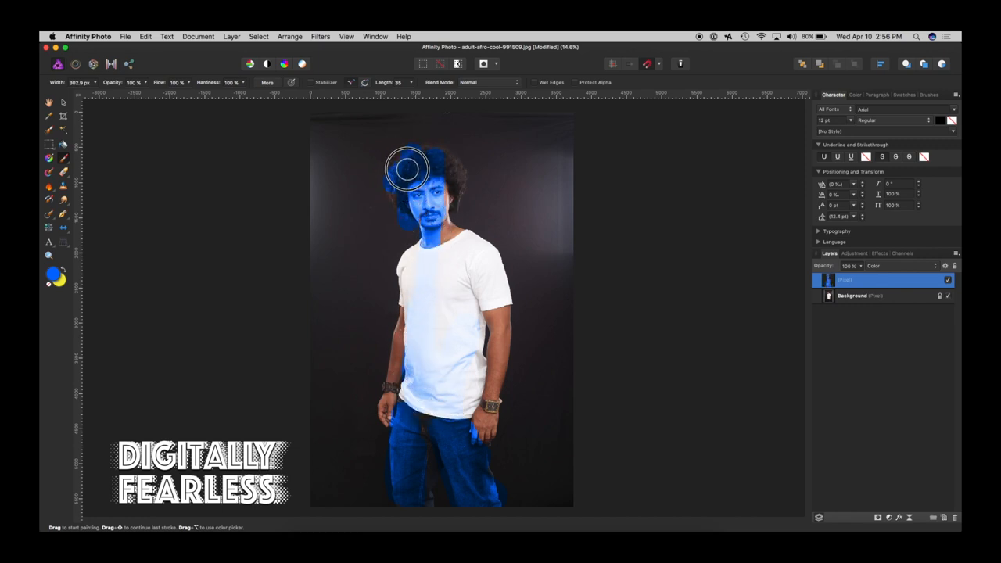
drag(406, 169, 534, 243)
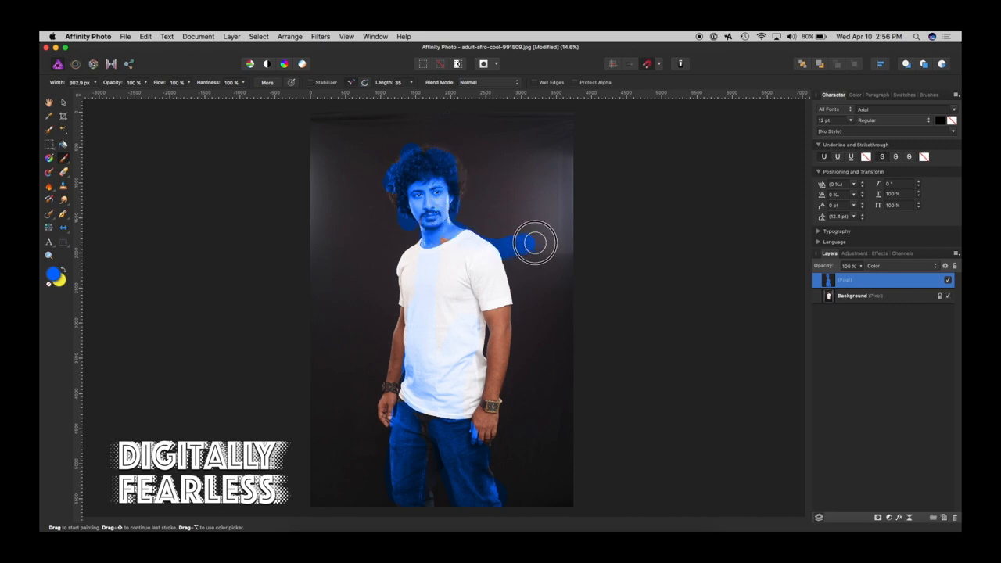
drag(535, 242, 477, 374)
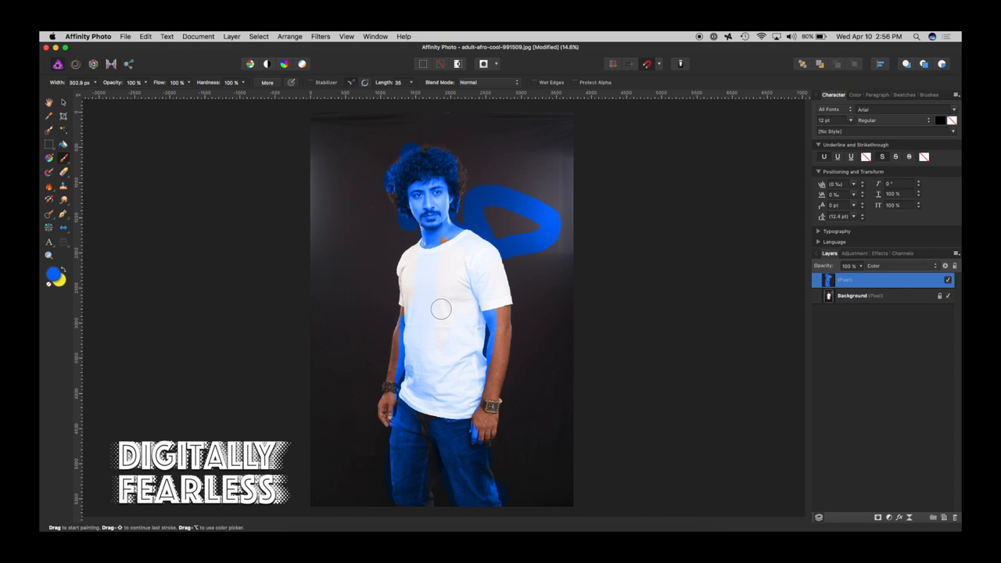
mouse_move(441, 337)
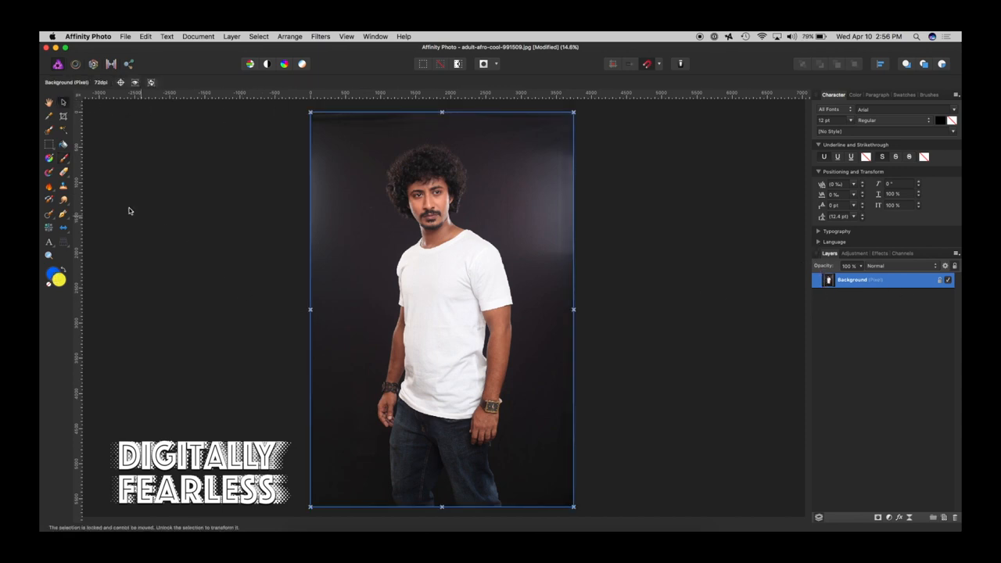
Brush a selection over the white t-shirt with the Selection Brush.
click(49, 131)
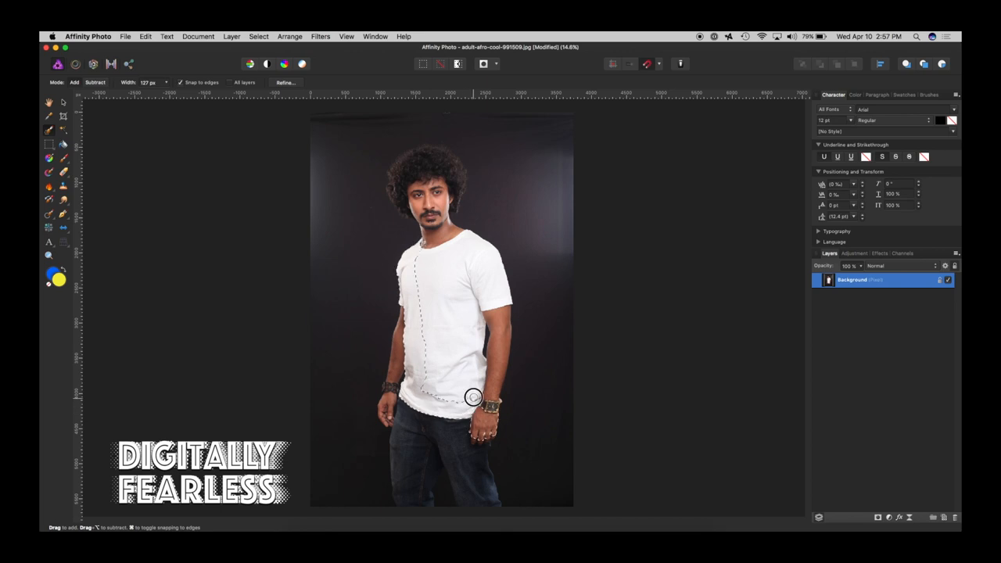
drag(472, 398, 479, 323)
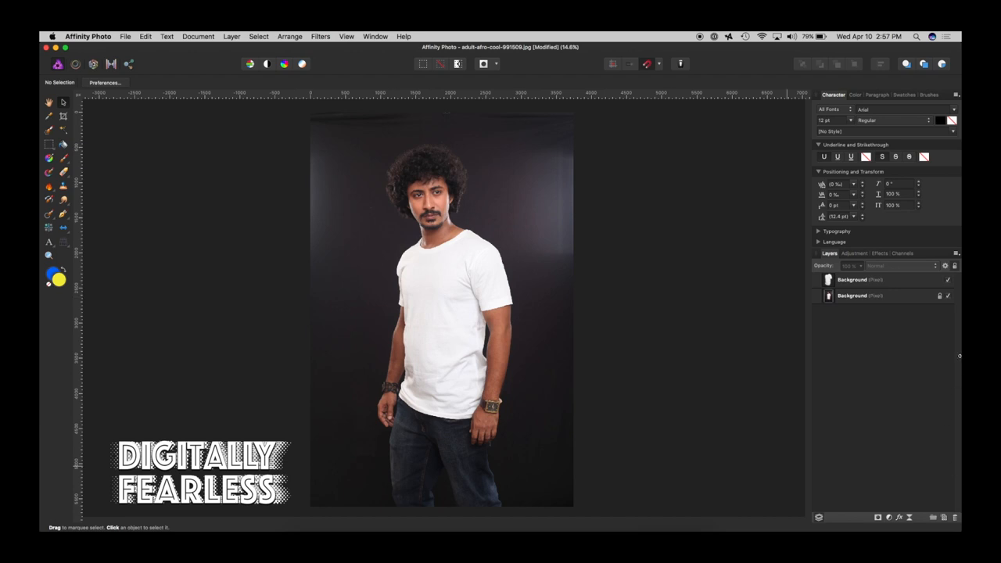
Add a green fill layer above the Background photo so the shirt cutout sits alone on green.
click(939, 295)
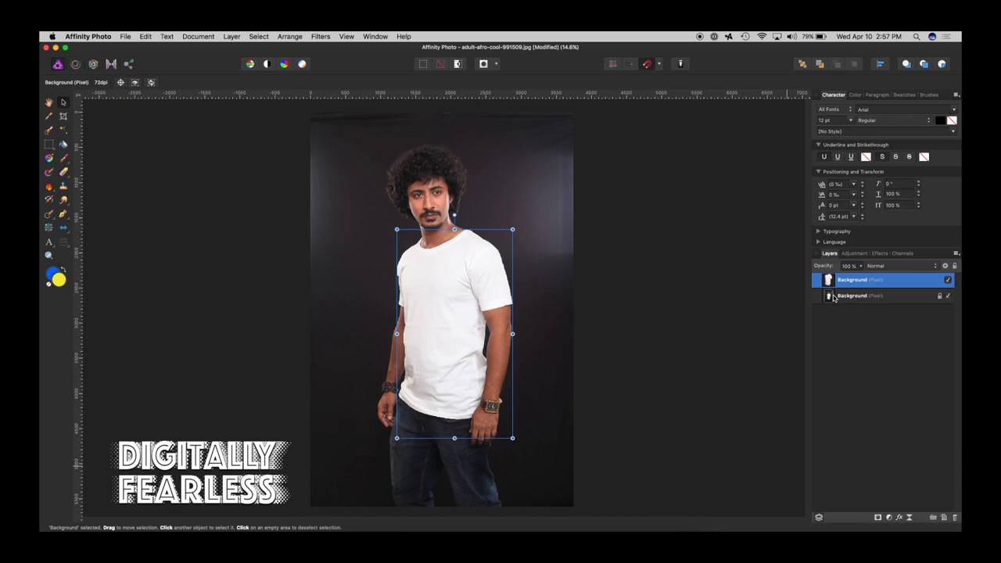
click(861, 296)
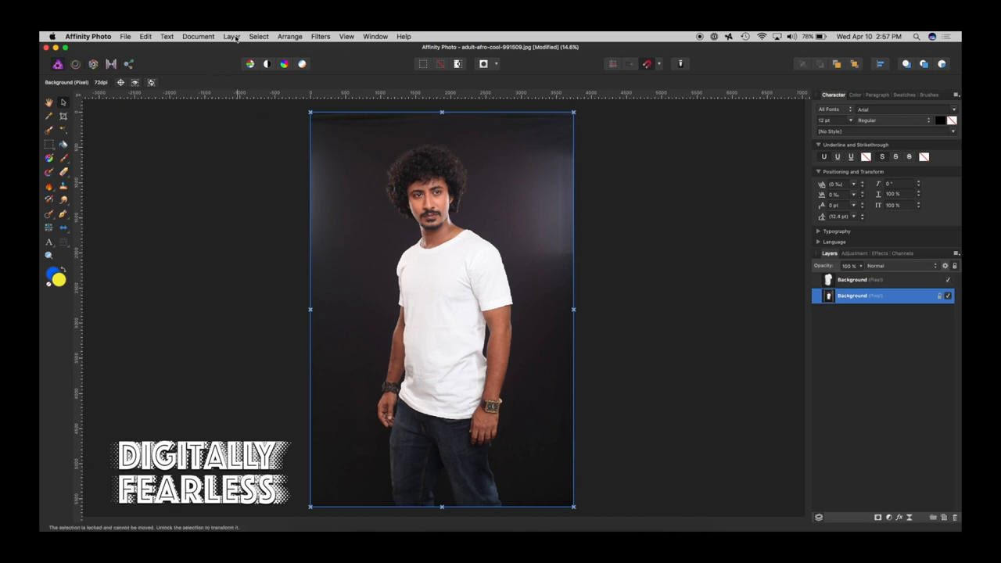
click(231, 36)
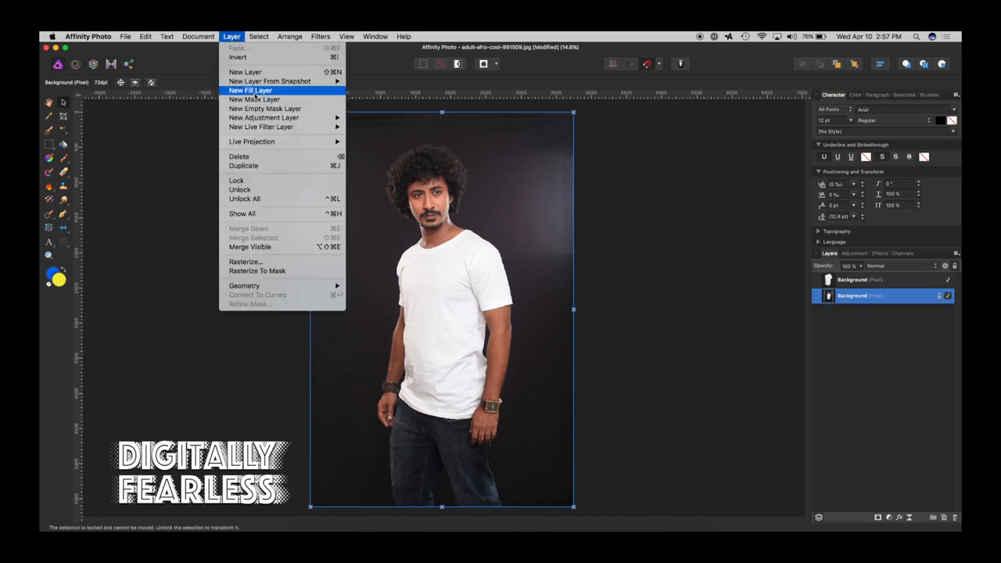
click(251, 89)
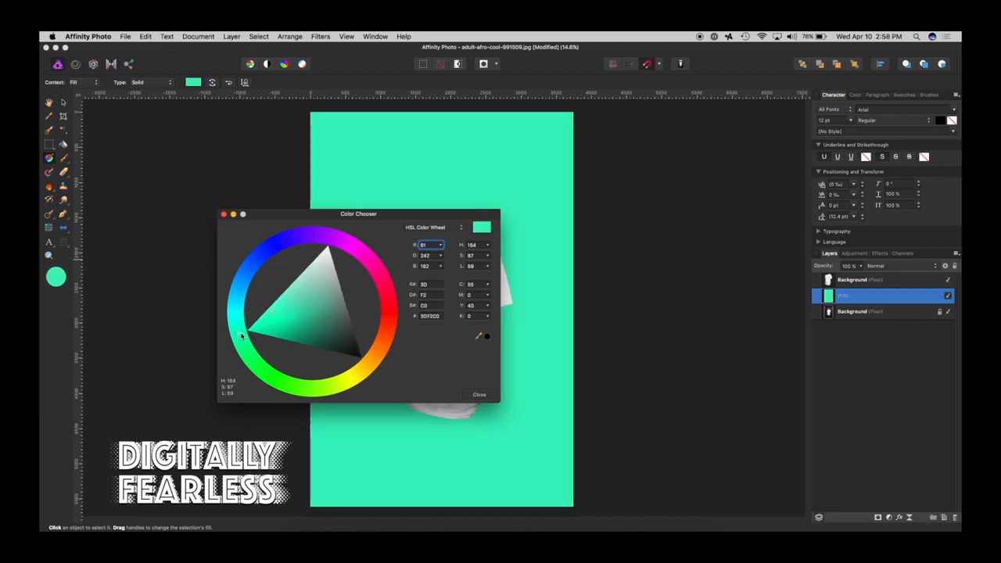
click(284, 335)
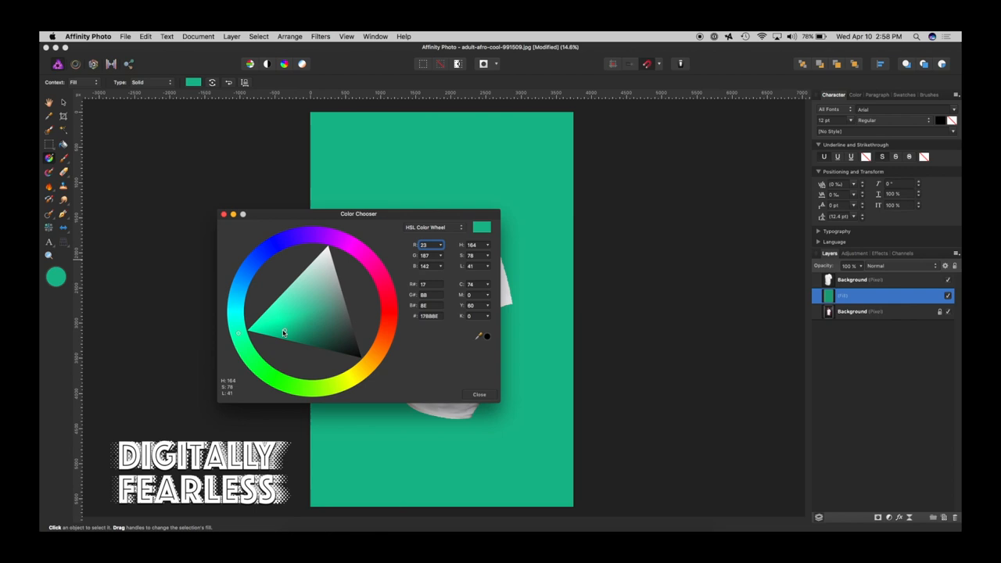
click(285, 335)
text(T-Shirt)
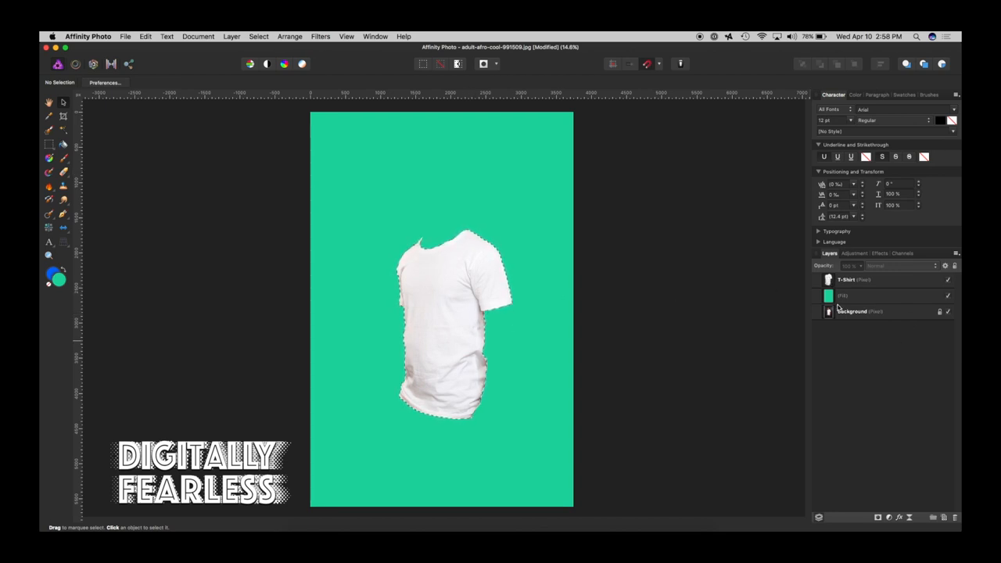
Hide the green fill layer to reveal the full photo and bring up the T-Shirt layer's blend ranges.
click(876, 296)
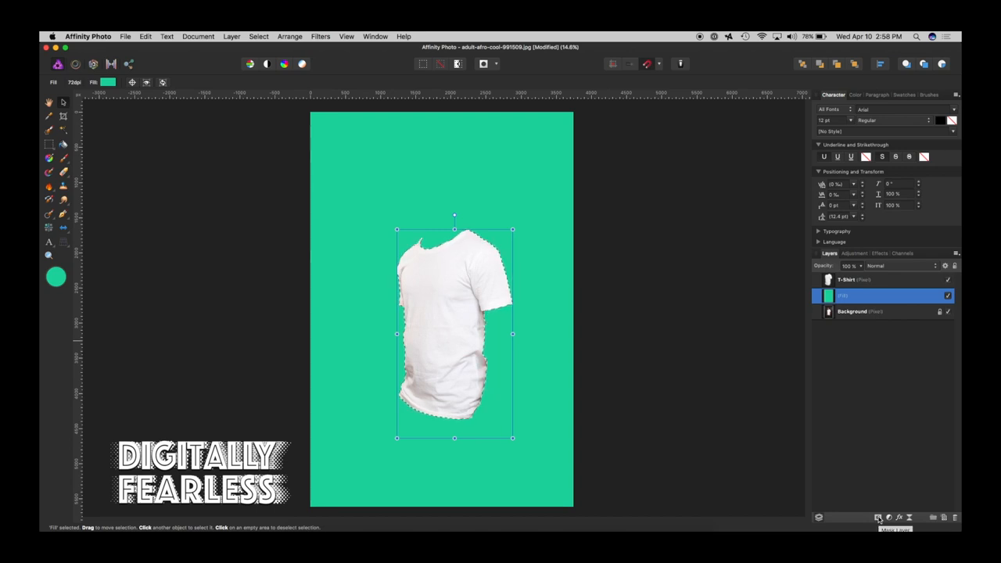
click(878, 518)
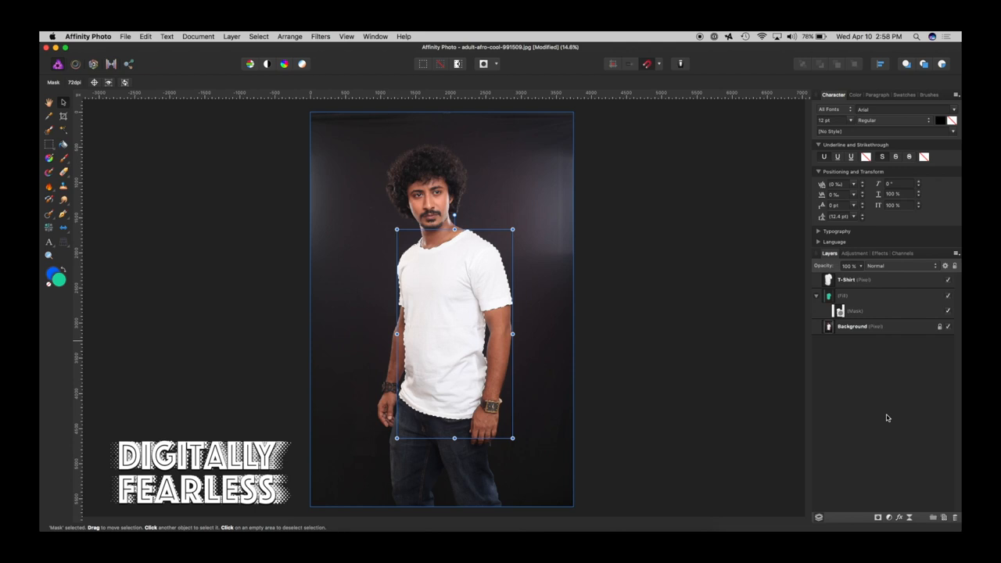
click(853, 327)
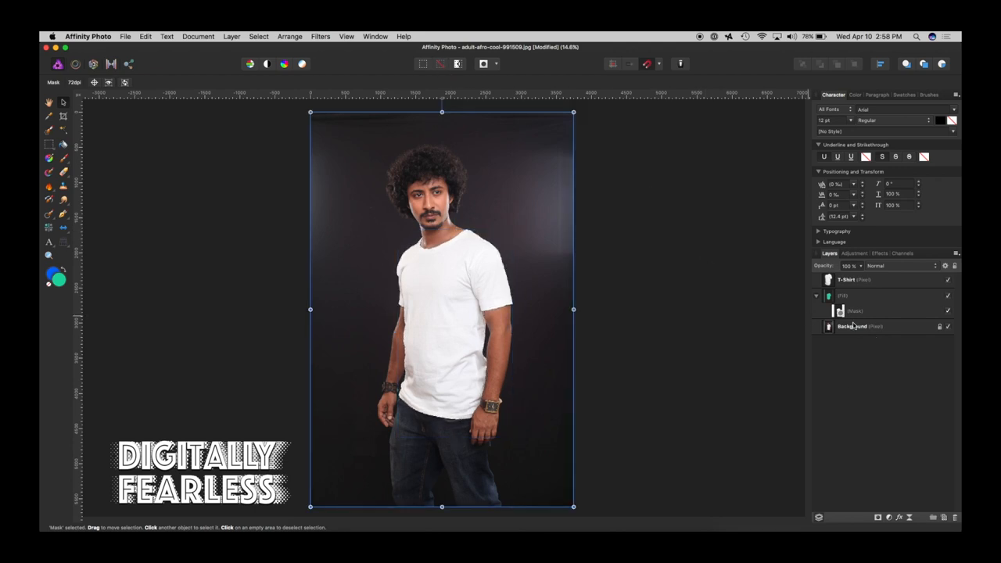
mouse_move(297, 222)
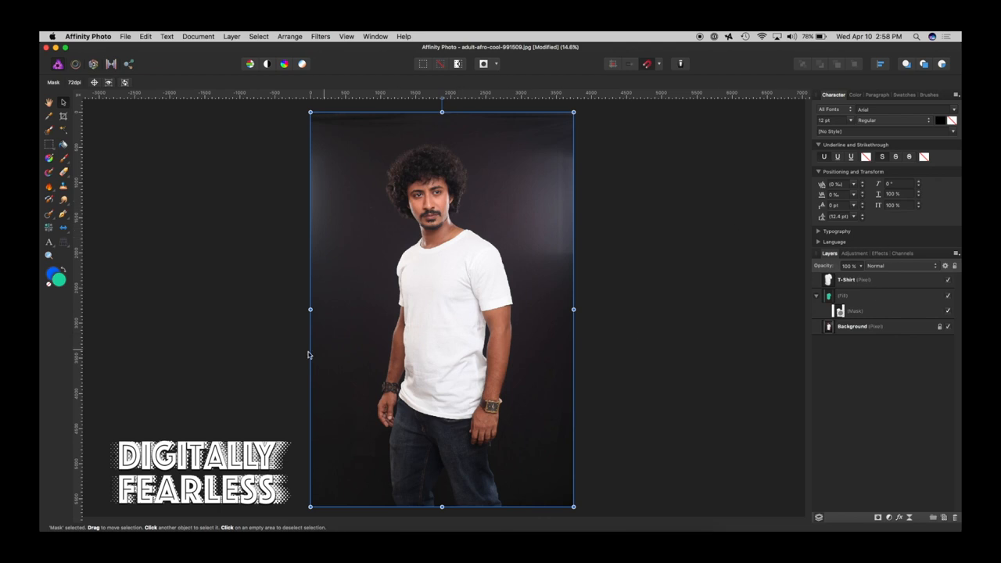
click(829, 278)
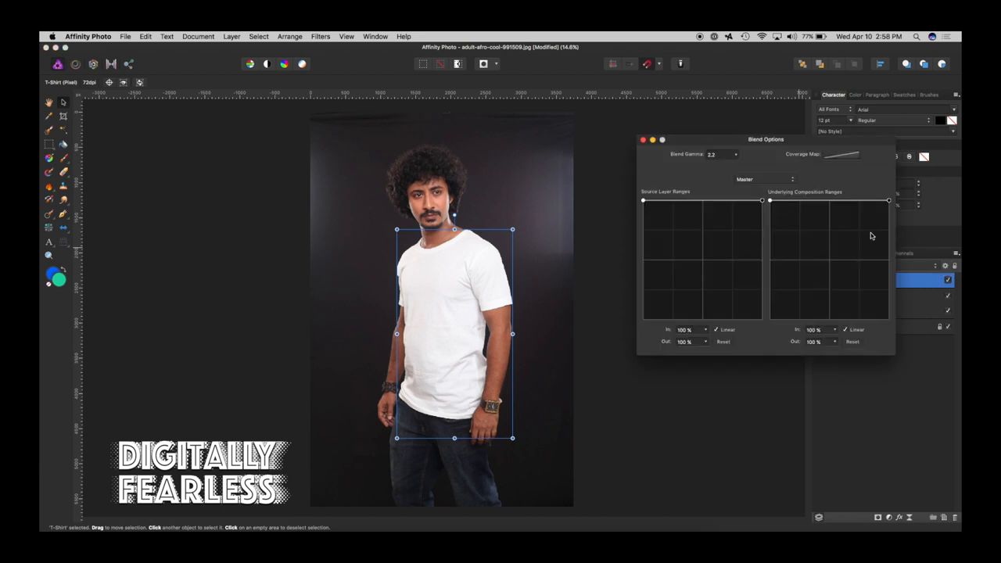
Cut the underlying blend range over the brightest tones so the shirt turns teal.
drag(766, 137, 743, 118)
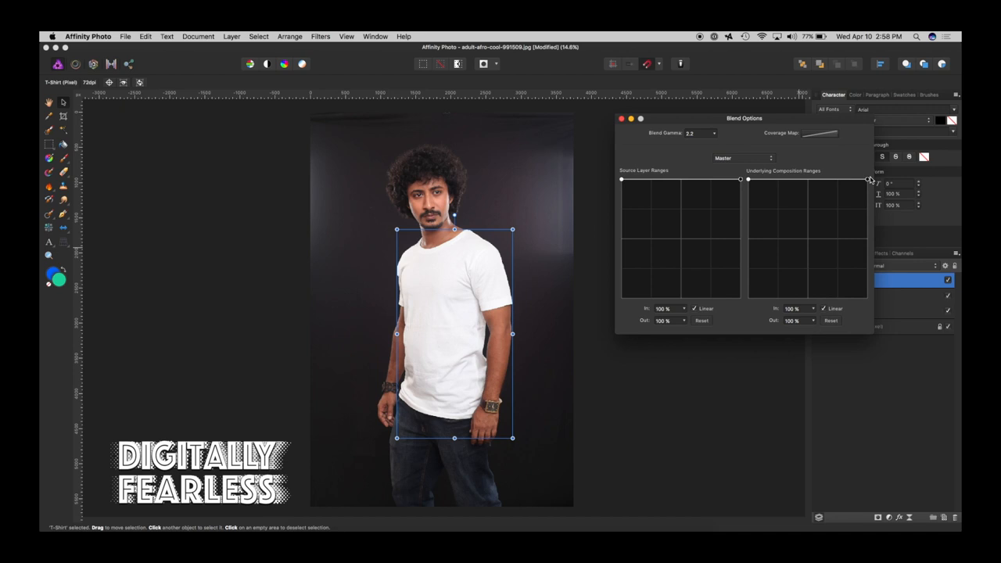
drag(866, 179, 867, 201)
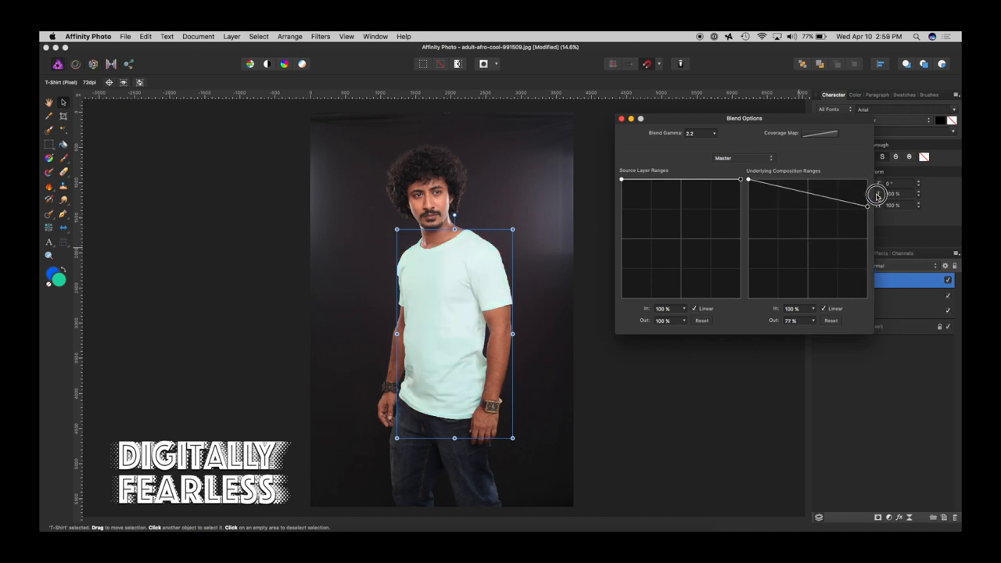
drag(876, 194, 867, 194)
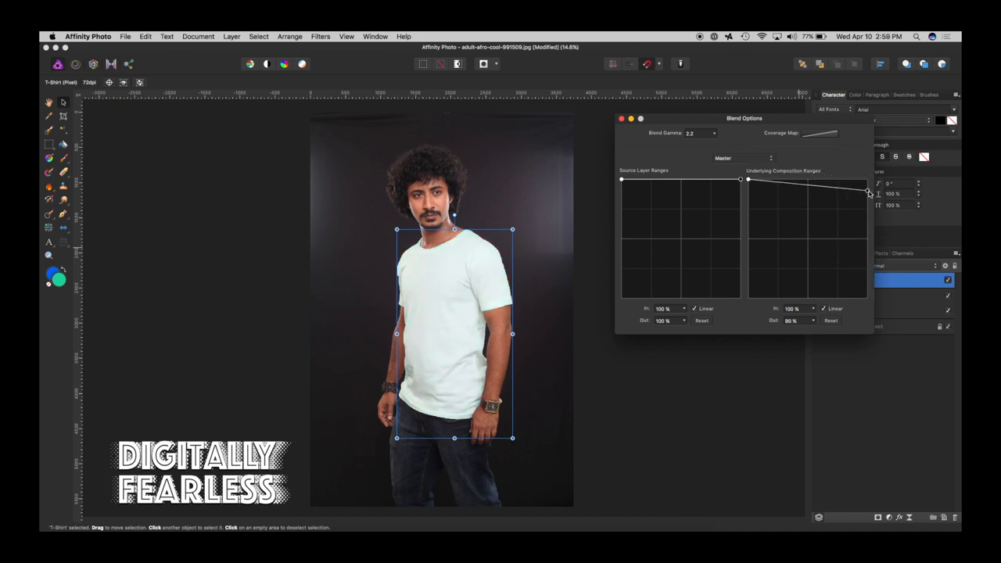
drag(867, 194, 863, 269)
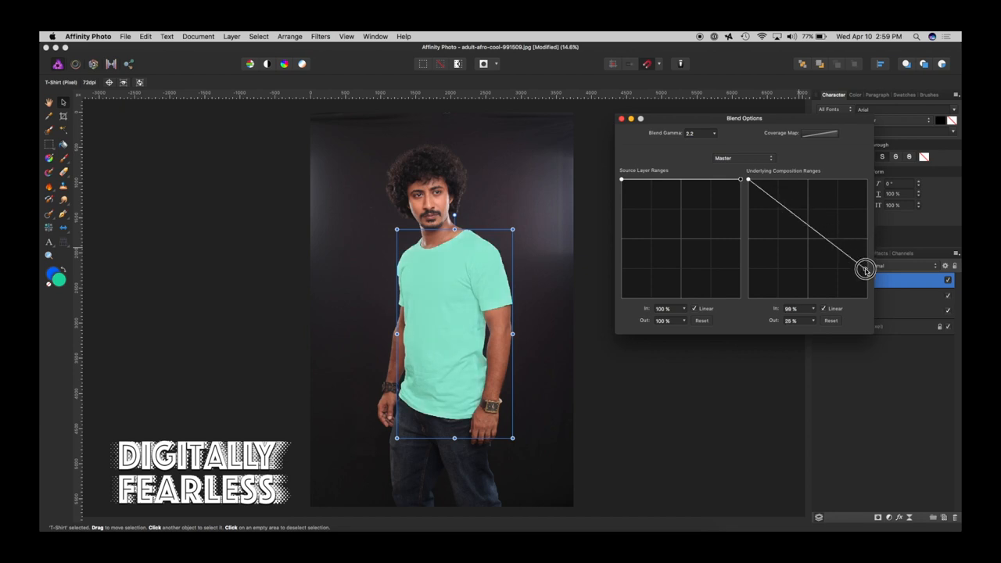
drag(862, 269, 867, 297)
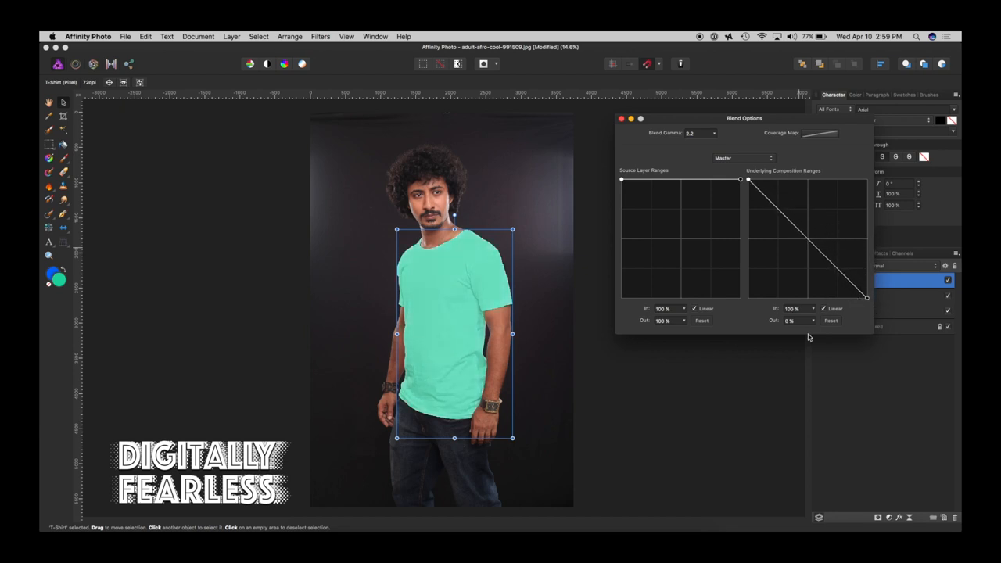
mouse_move(807, 241)
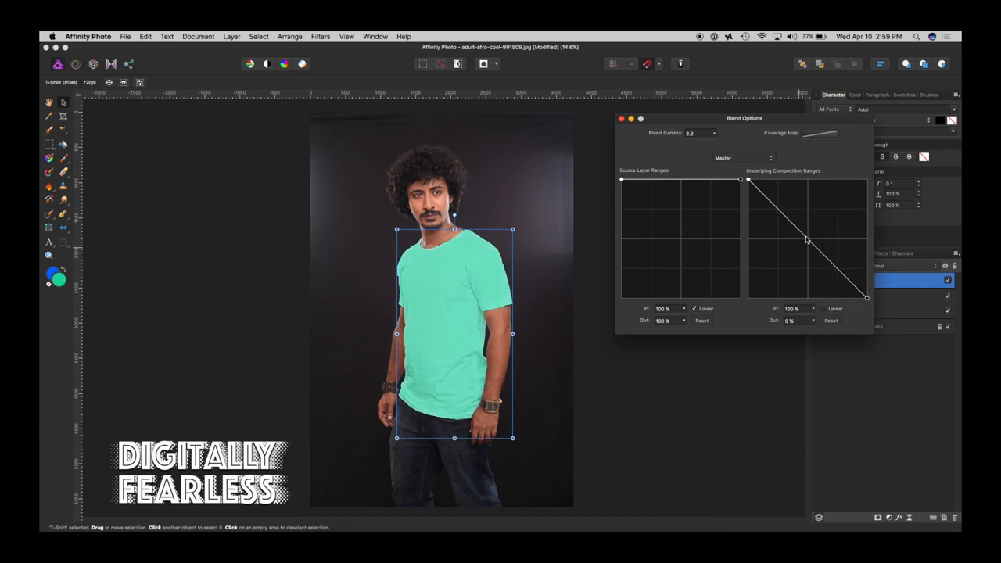
Experiment with bowed midtone falloffs, settle on a straight diagonal and close Blend Options.
drag(807, 239, 816, 225)
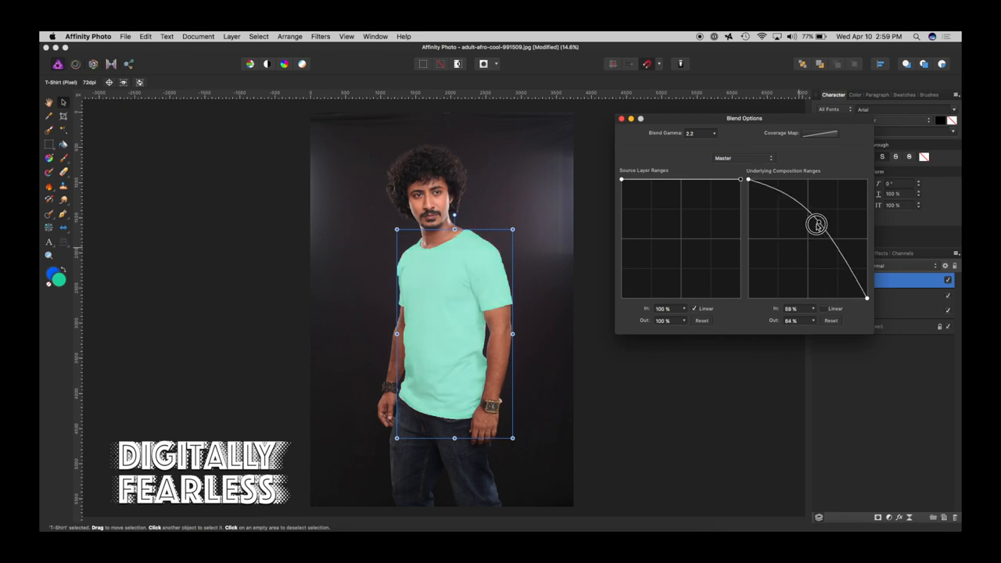
drag(817, 226, 825, 234)
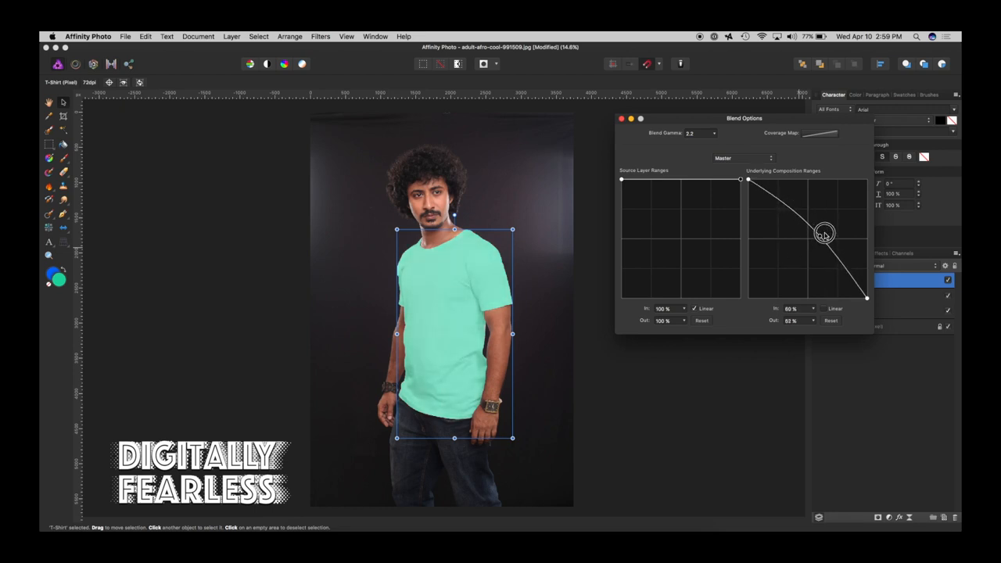
drag(826, 235, 826, 265)
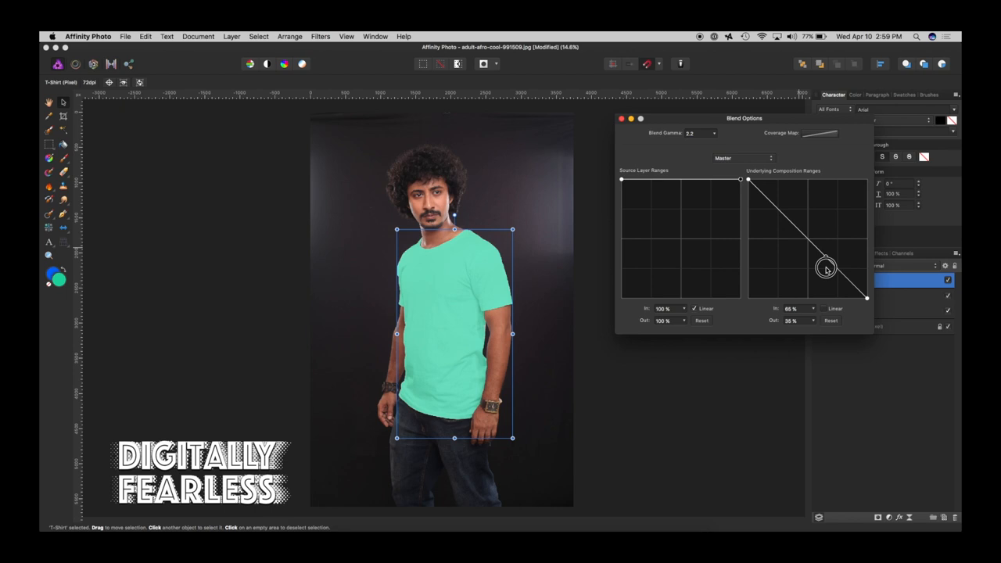
drag(826, 269, 814, 266)
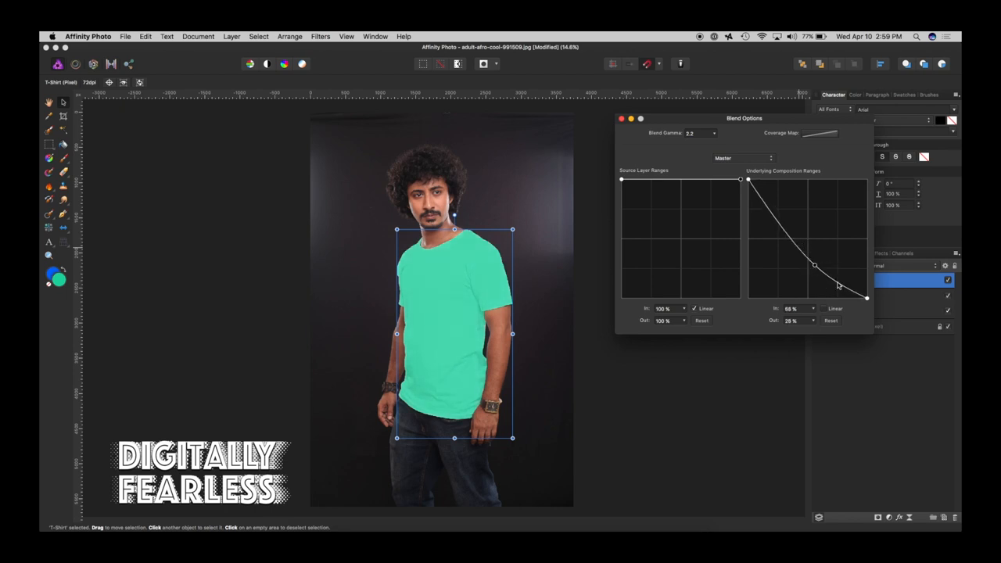
drag(867, 298, 874, 303)
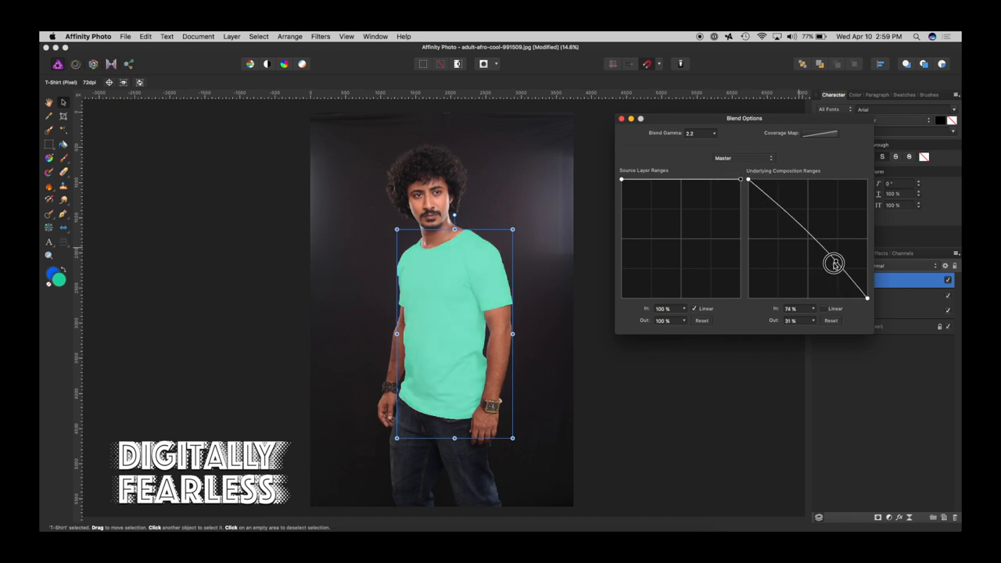
drag(832, 263, 842, 259)
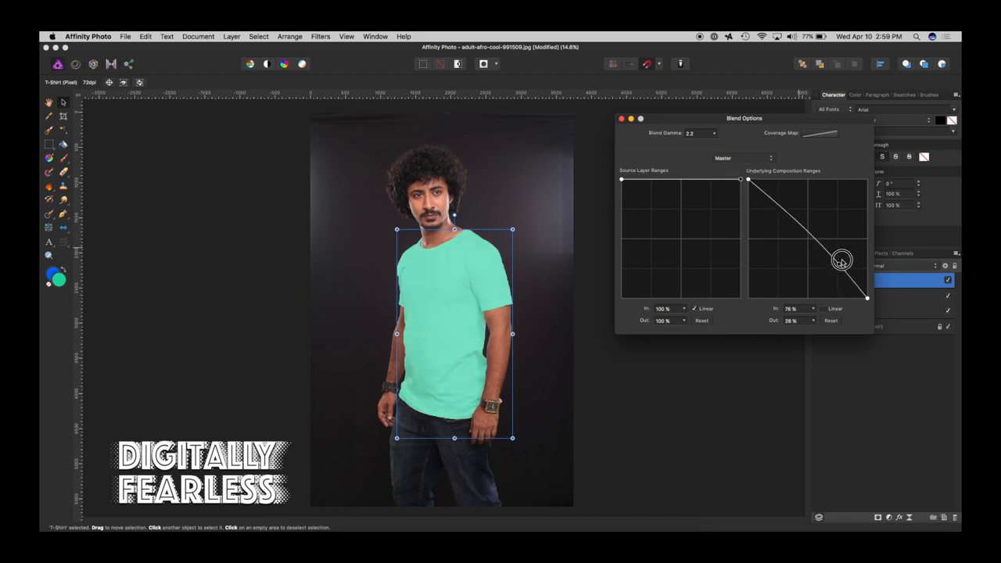
drag(842, 260, 838, 263)
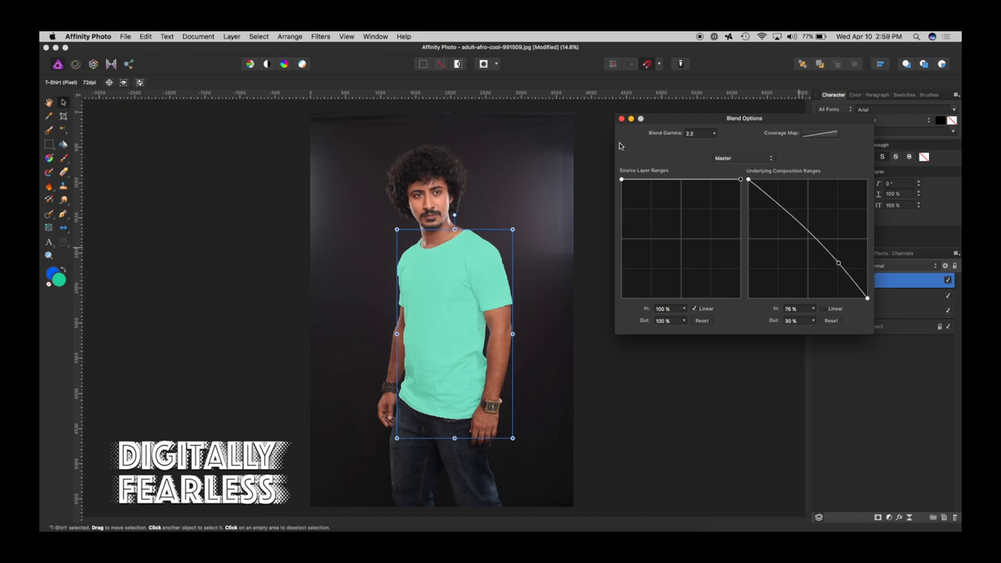
click(622, 119)
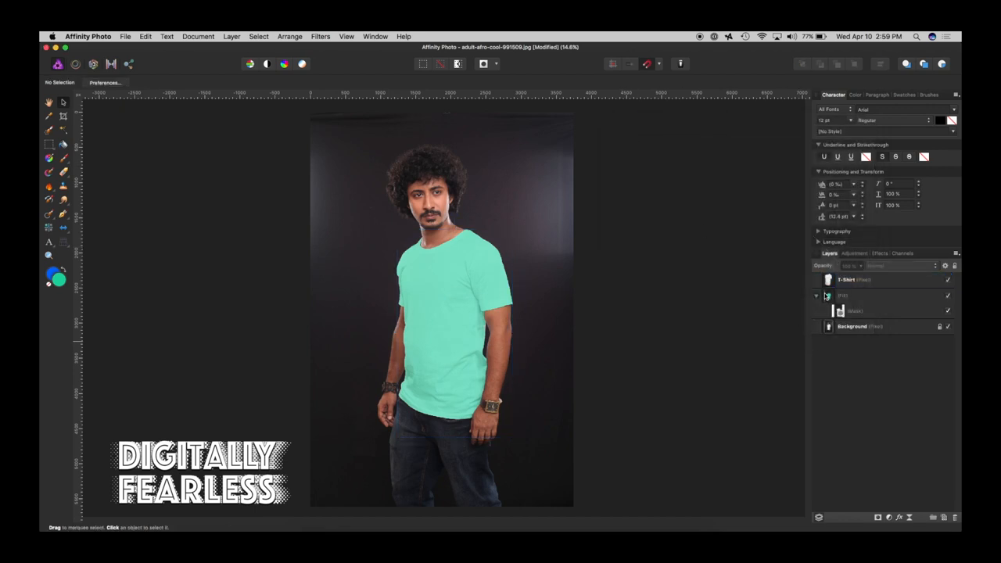
Rotate the shirt's HSL hue from teal to mustard yellow and dismiss the adjustment.
click(853, 296)
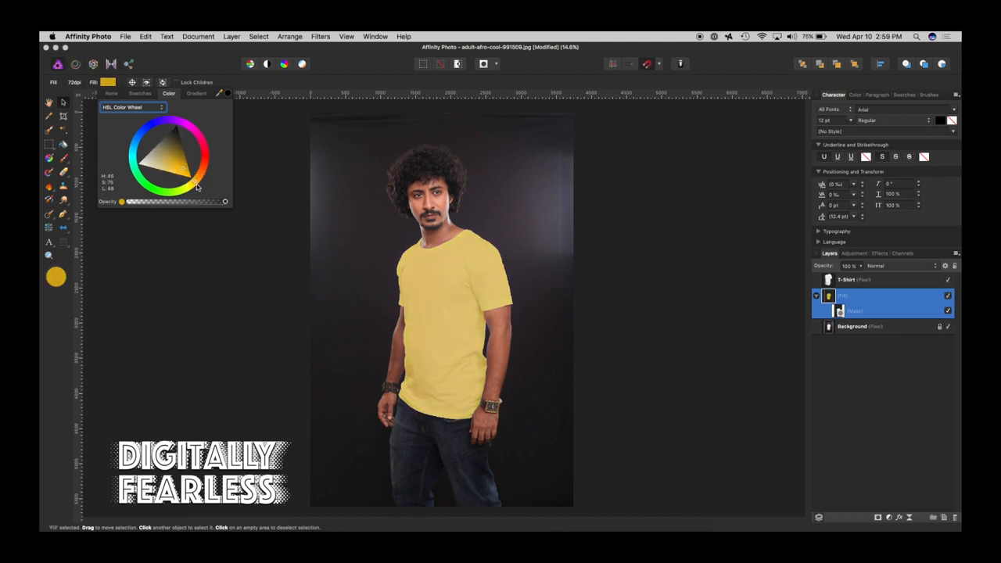
click(135, 258)
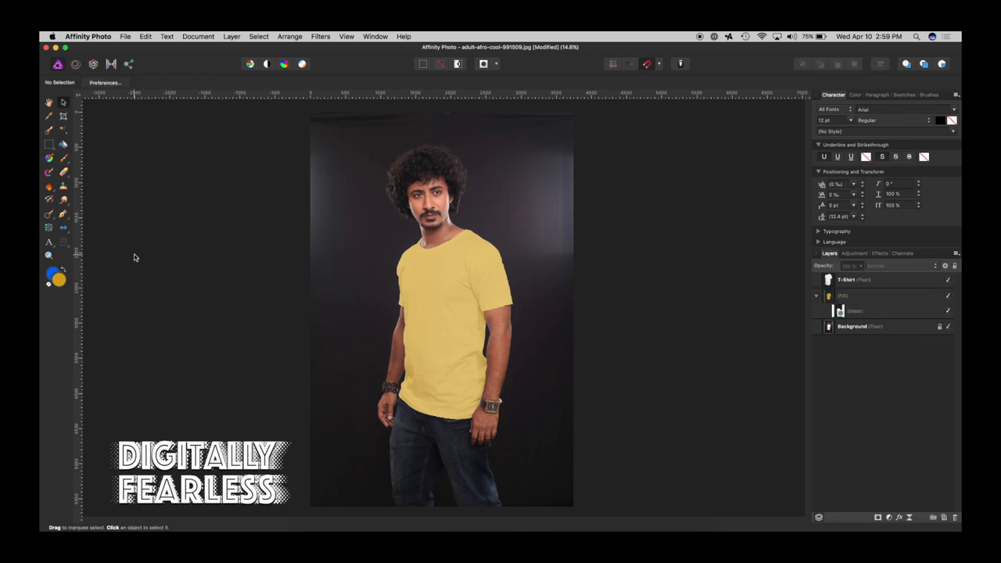
mouse_move(757, 298)
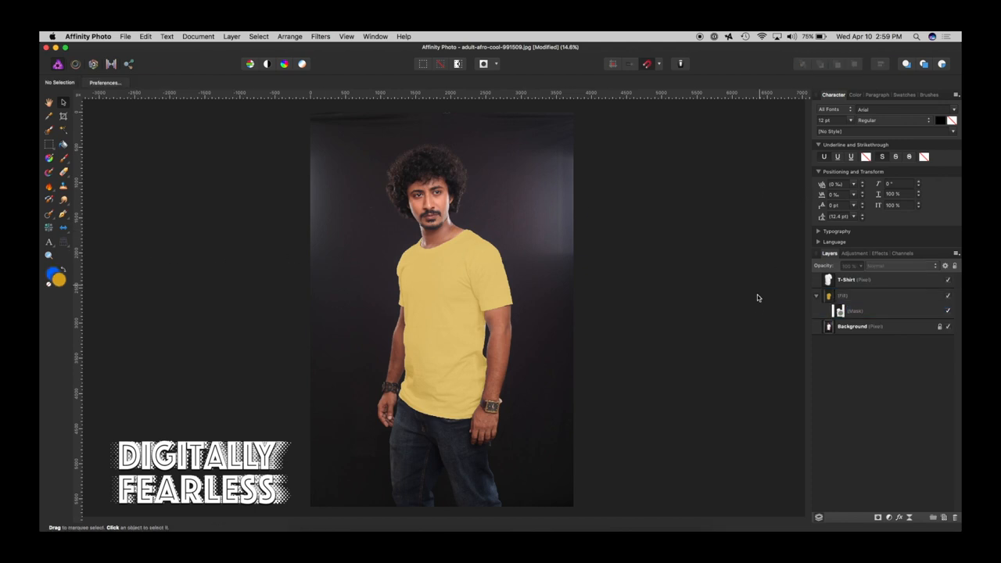
mouse_move(879, 297)
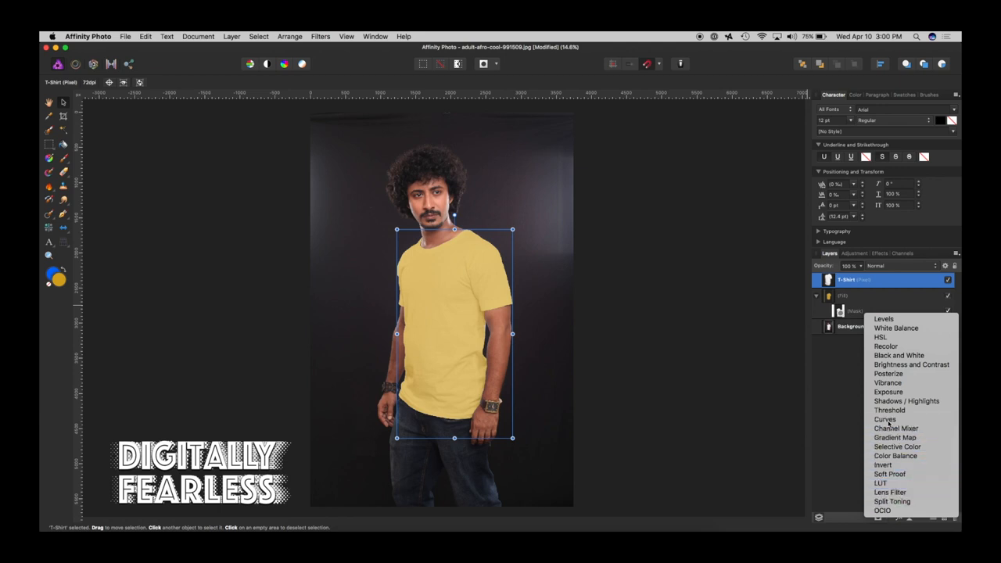
Add a Curves adjustment and pull its shadow point down near the diagonal.
click(885, 419)
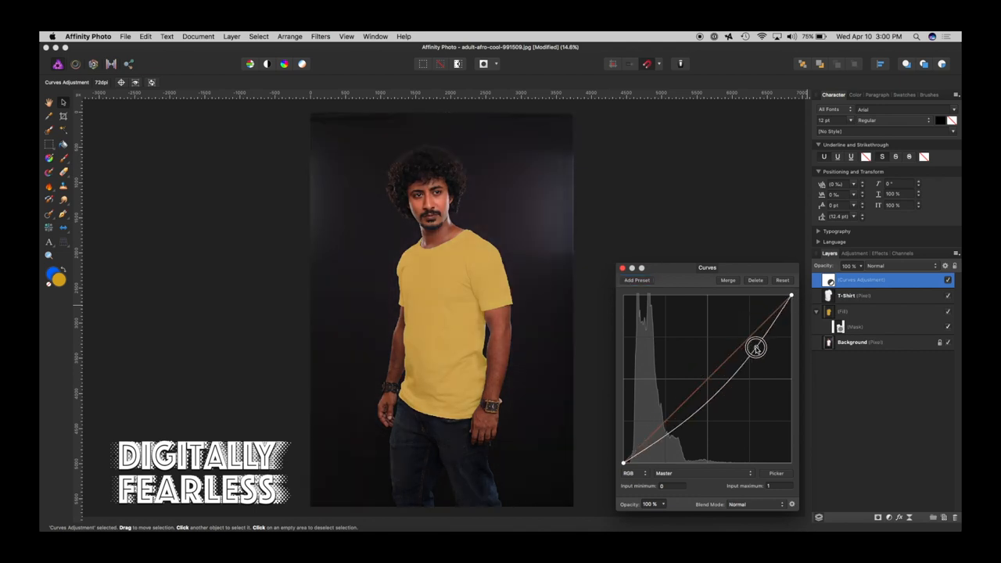
drag(757, 347, 760, 350)
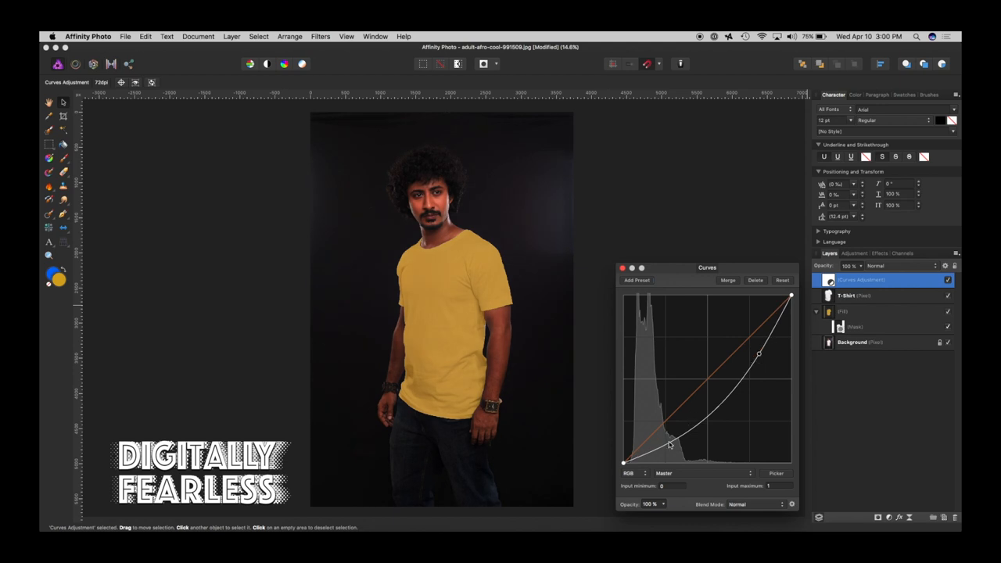
drag(680, 441, 661, 420)
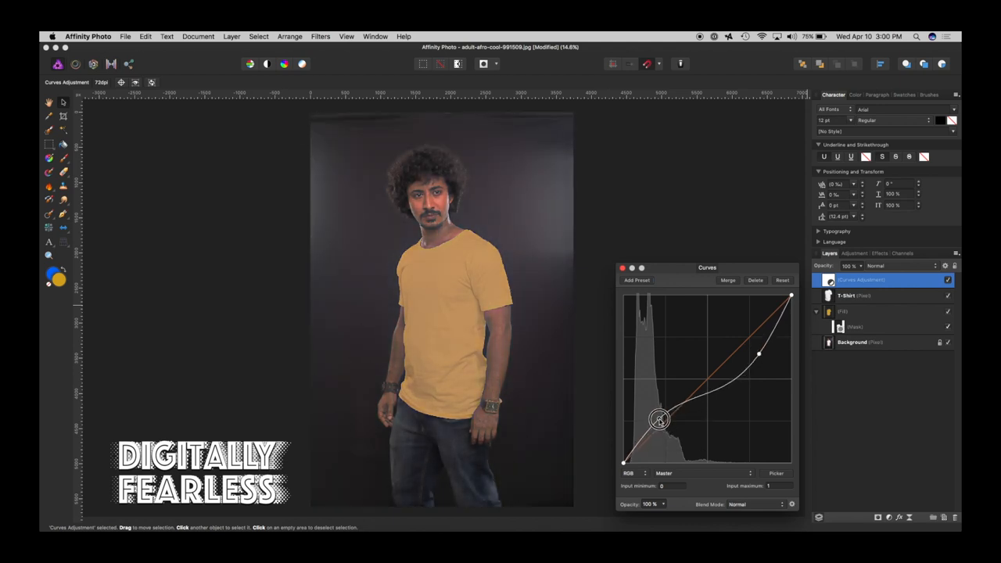
drag(657, 420, 664, 421)
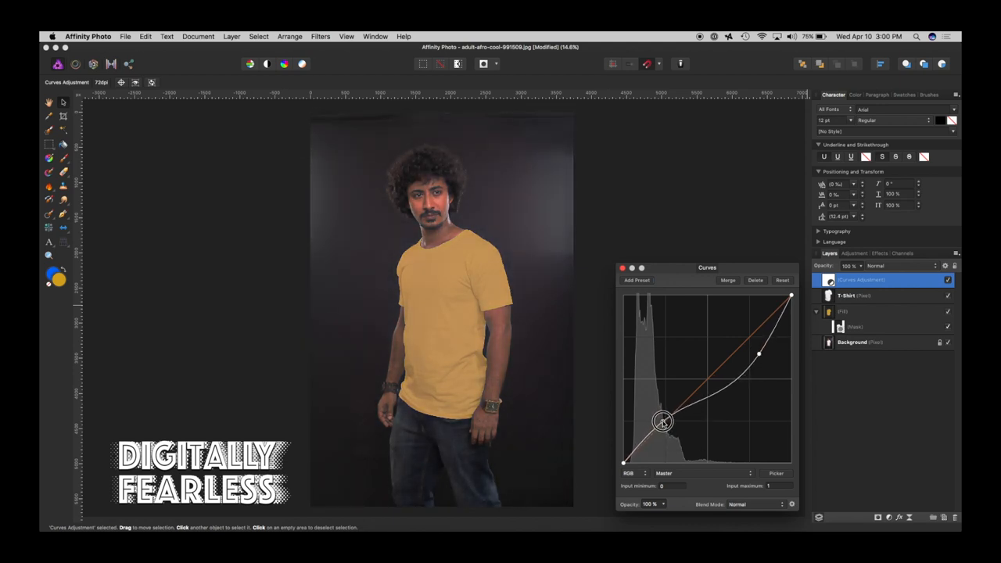
drag(660, 421, 666, 420)
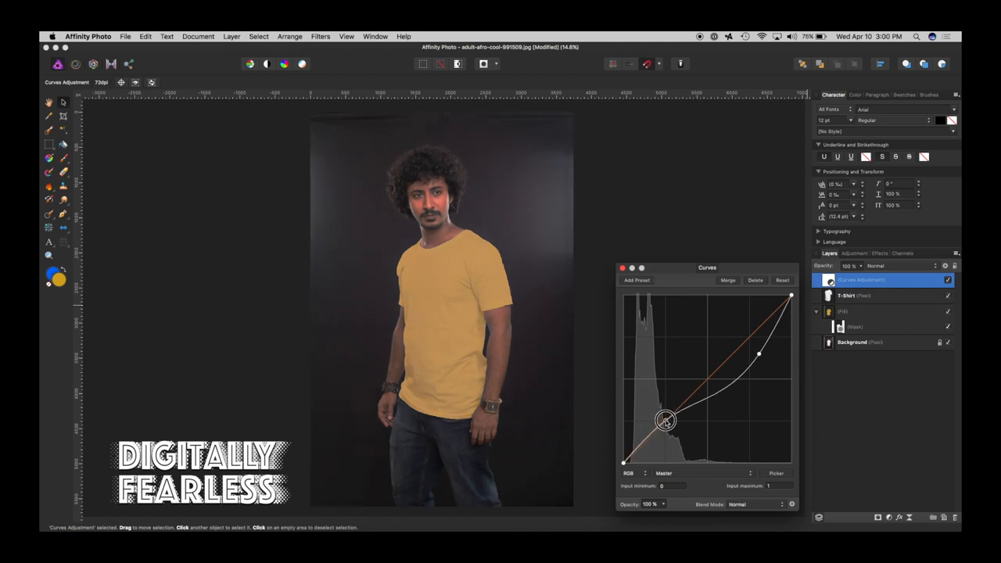
drag(665, 420, 763, 358)
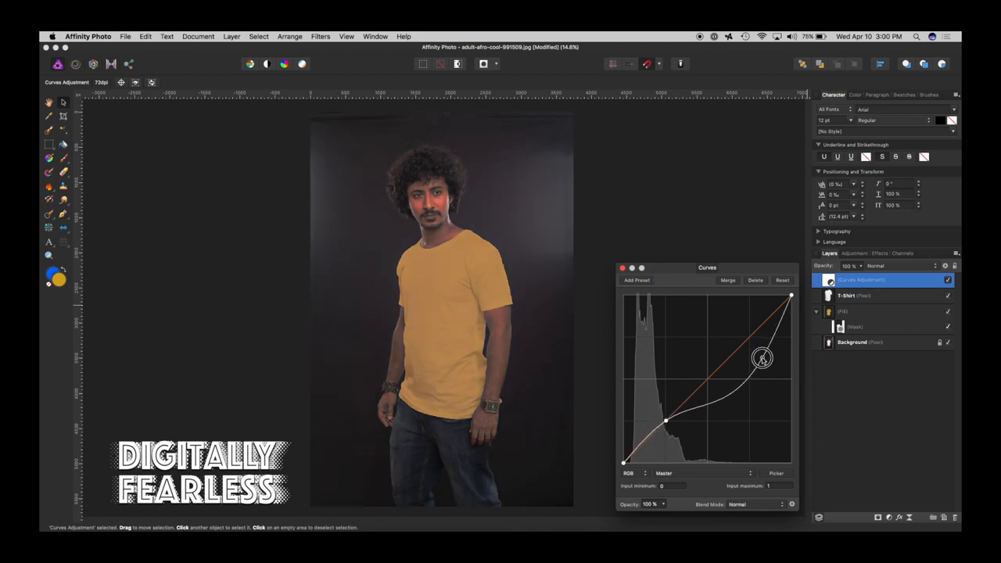
Lift the highlights point to finish a gentle S-shaped contrast curve.
drag(764, 359, 768, 351)
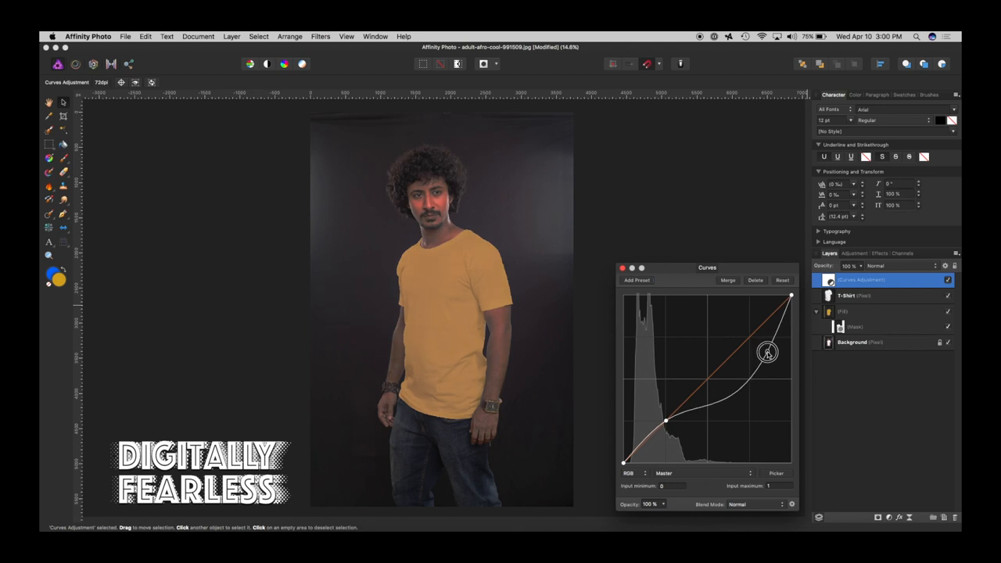
drag(768, 352, 765, 358)
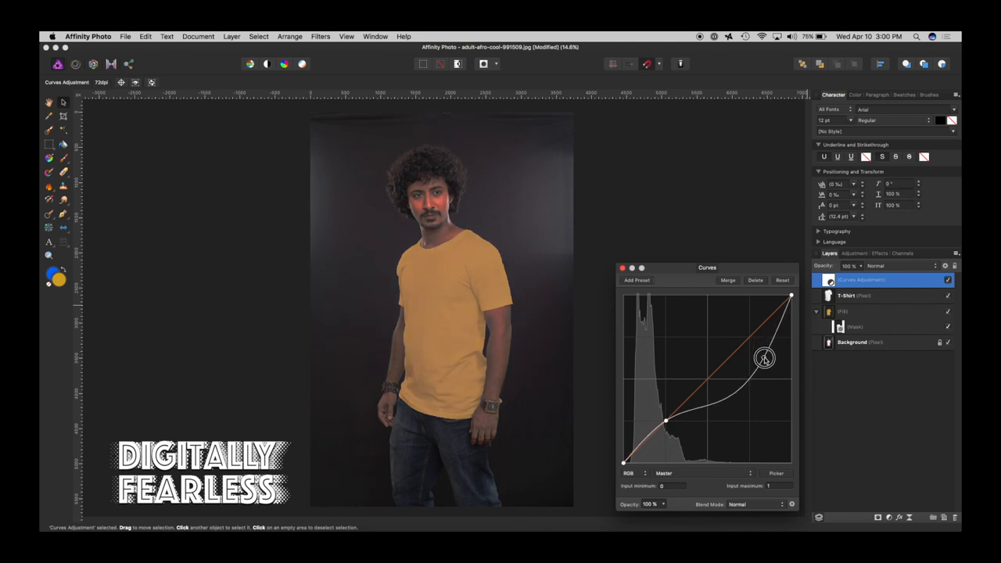
drag(765, 358, 760, 350)
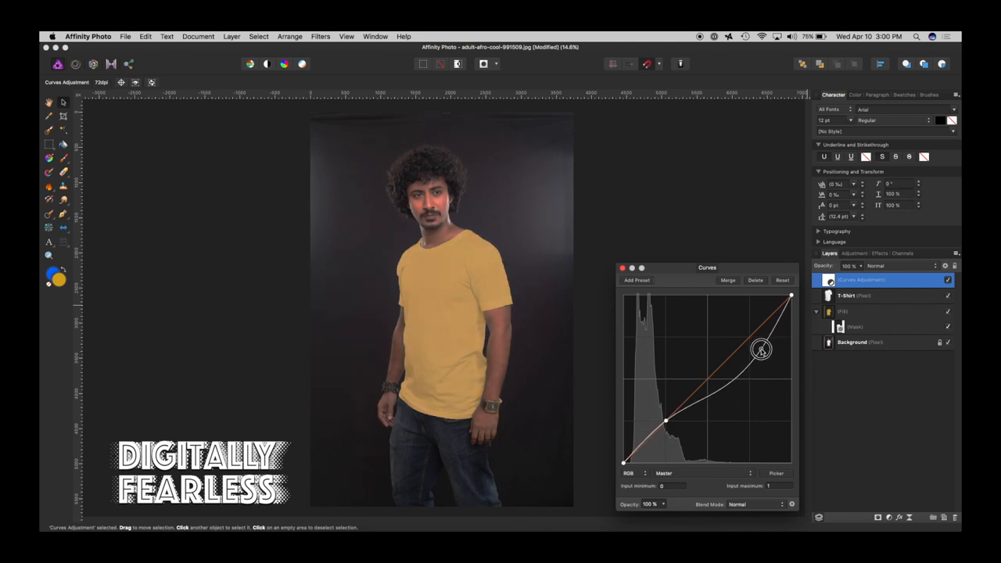
drag(760, 351, 760, 342)
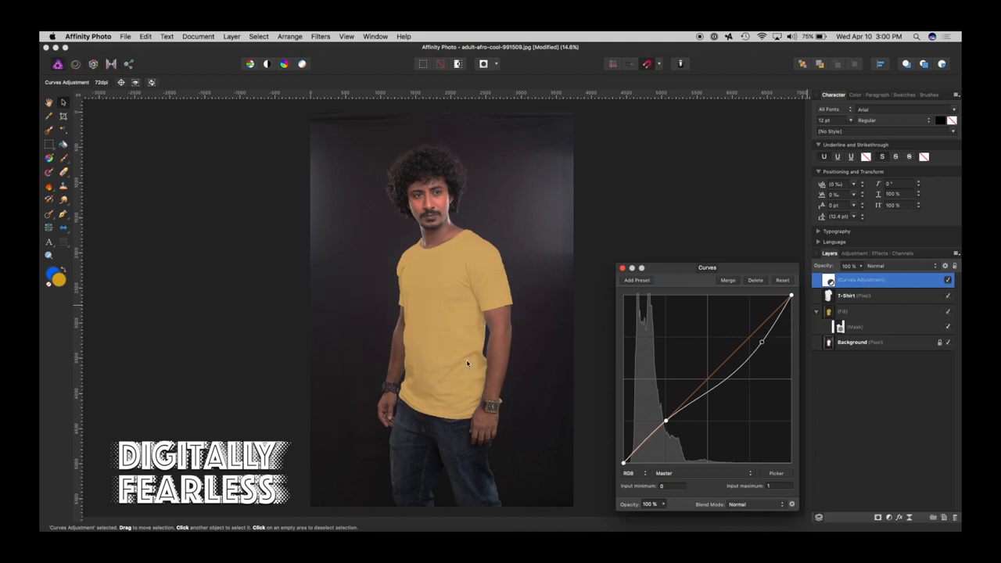
mouse_move(494, 305)
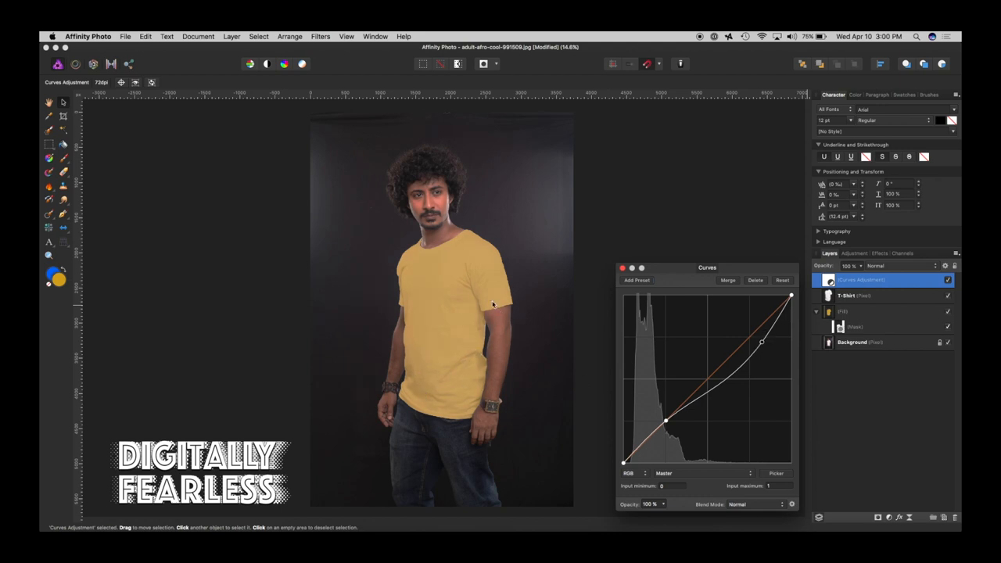
mouse_move(615, 272)
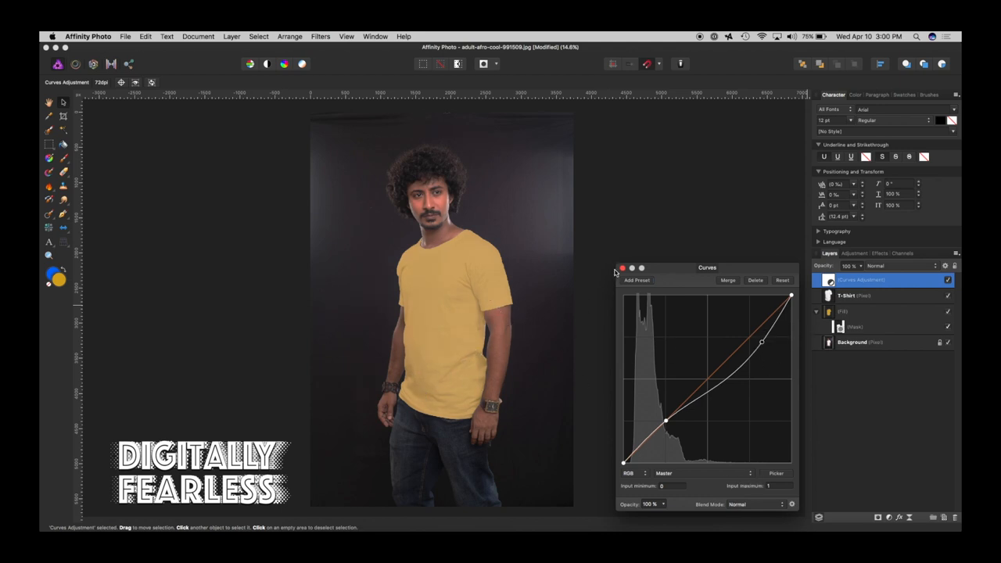
Close Curves, mask it to the T-Shirt layer's shape and clear the selection.
click(622, 269)
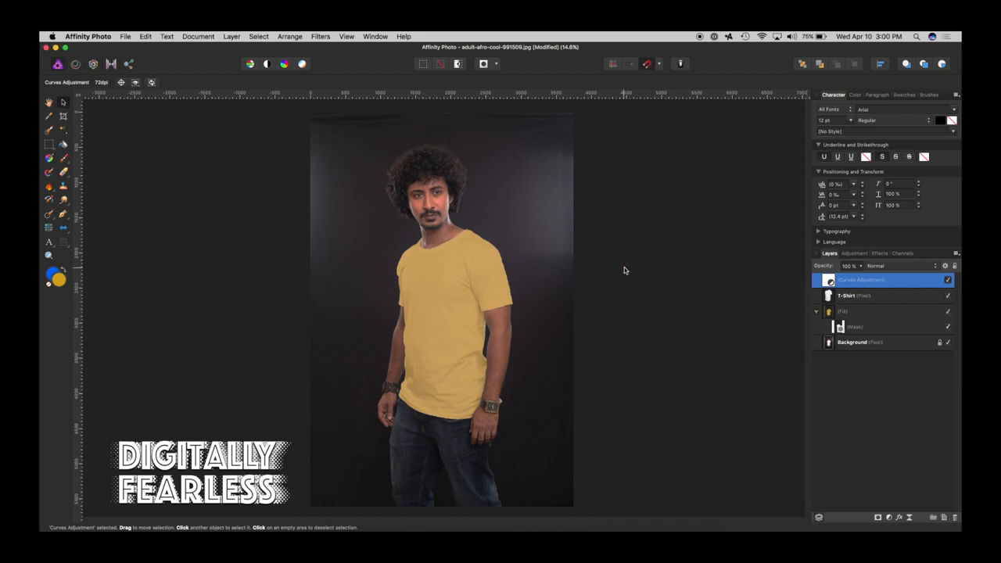
mouse_move(829, 300)
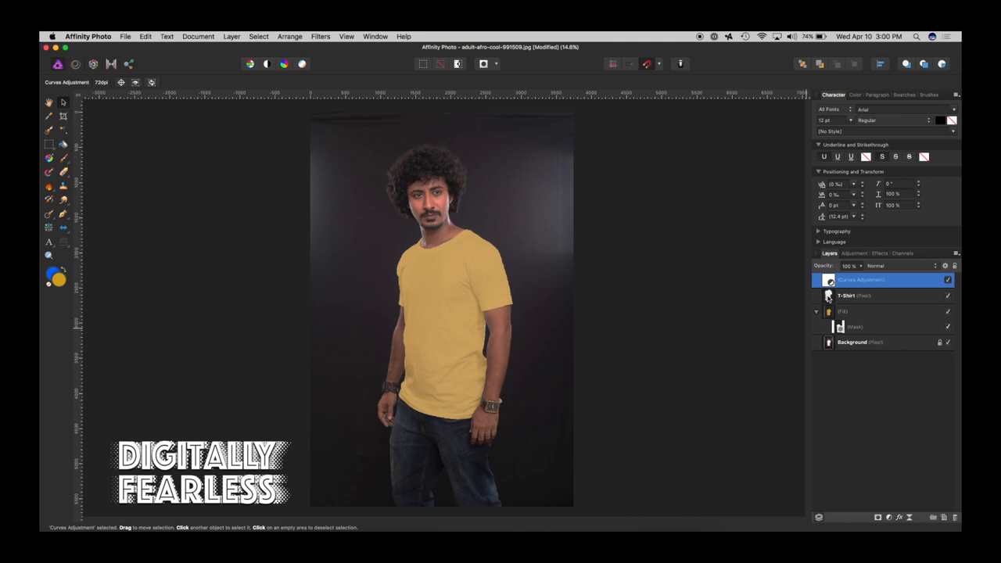
click(848, 295)
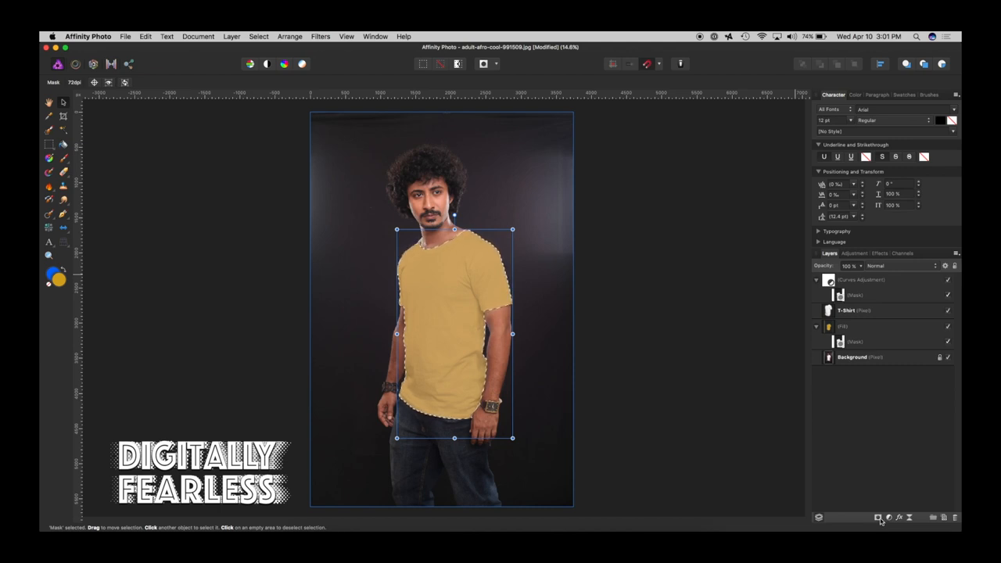
mouse_move(604, 218)
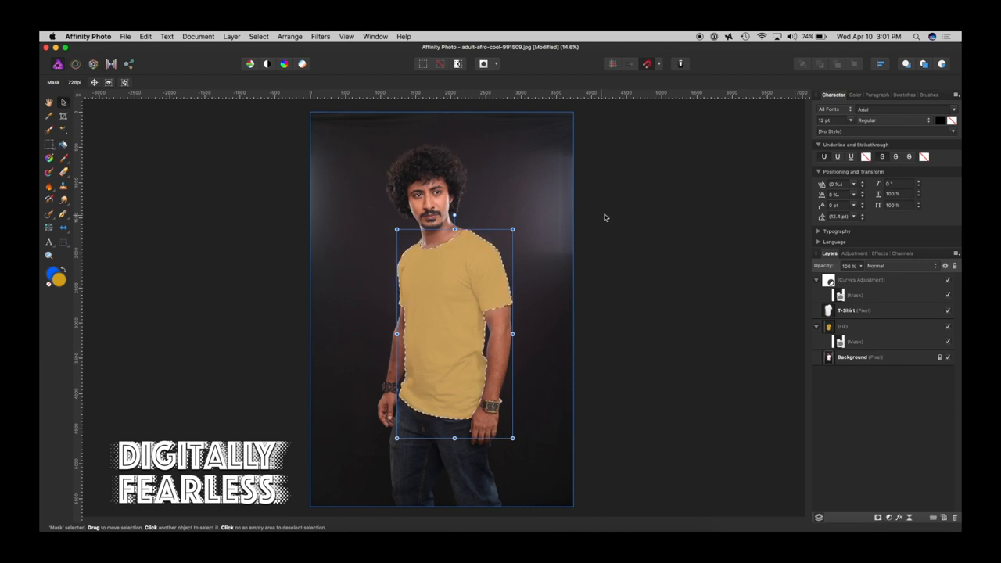
click(606, 217)
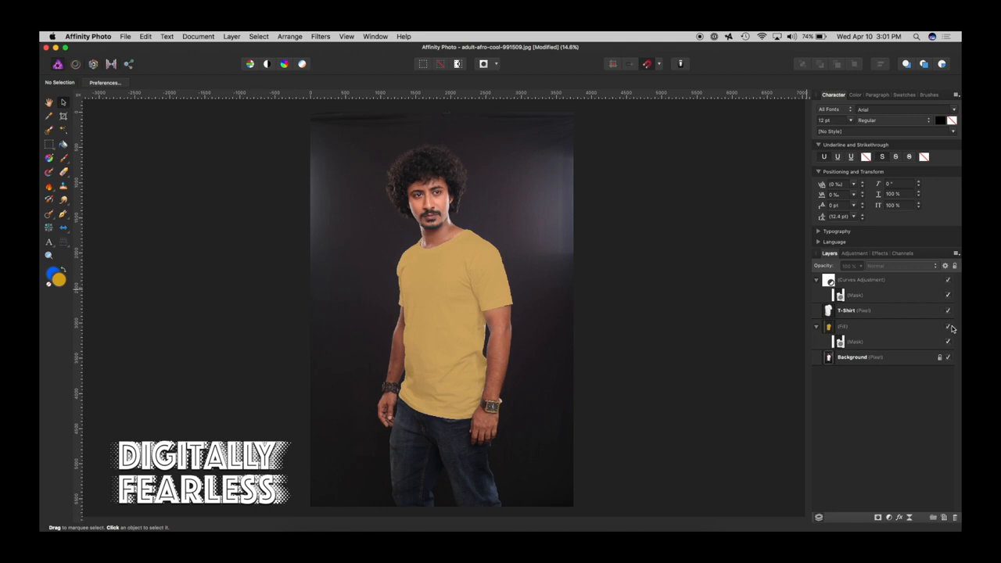
Hide the background photo and Merge Visible to combine the shirt layers into one new layer.
click(948, 356)
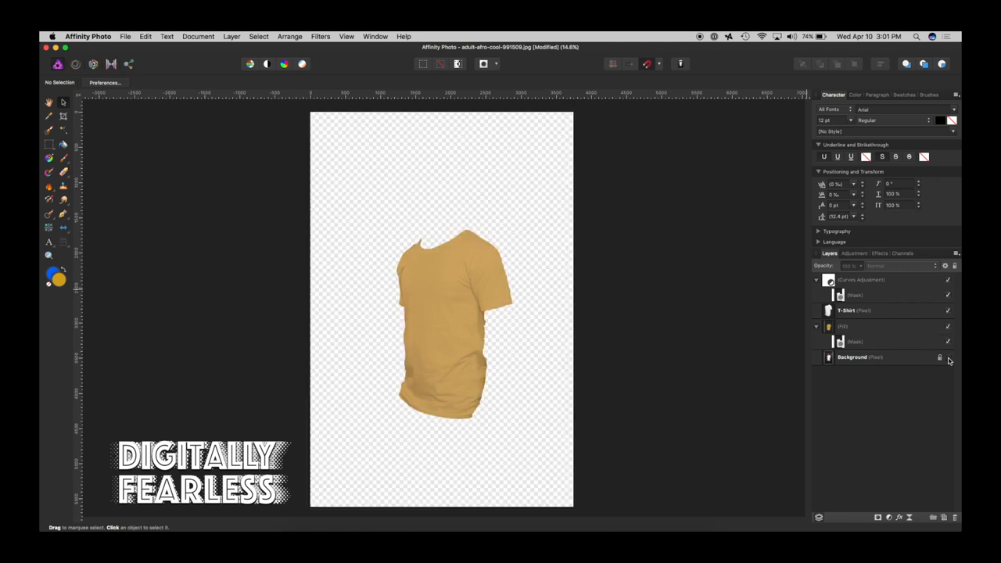
mouse_move(545, 322)
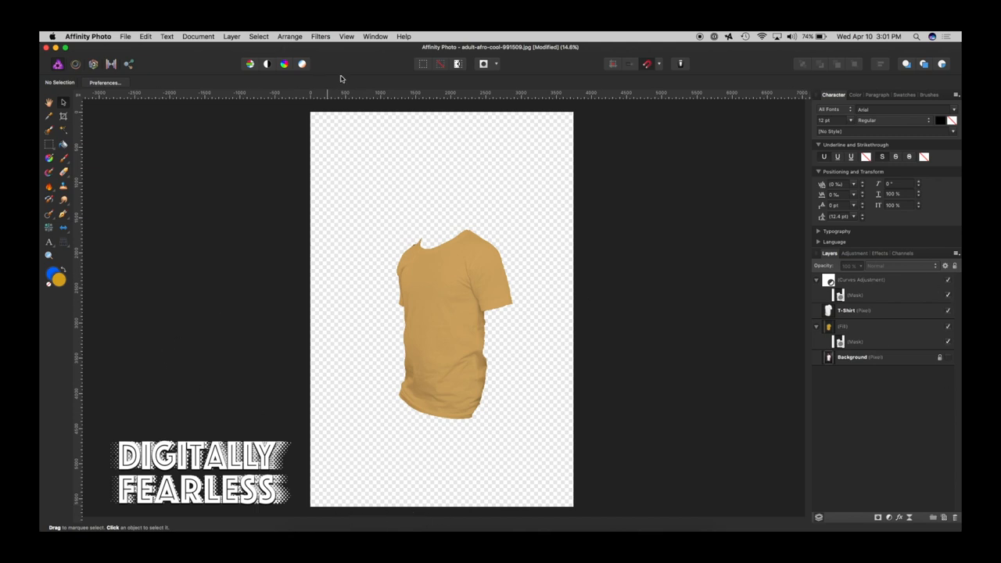
click(232, 35)
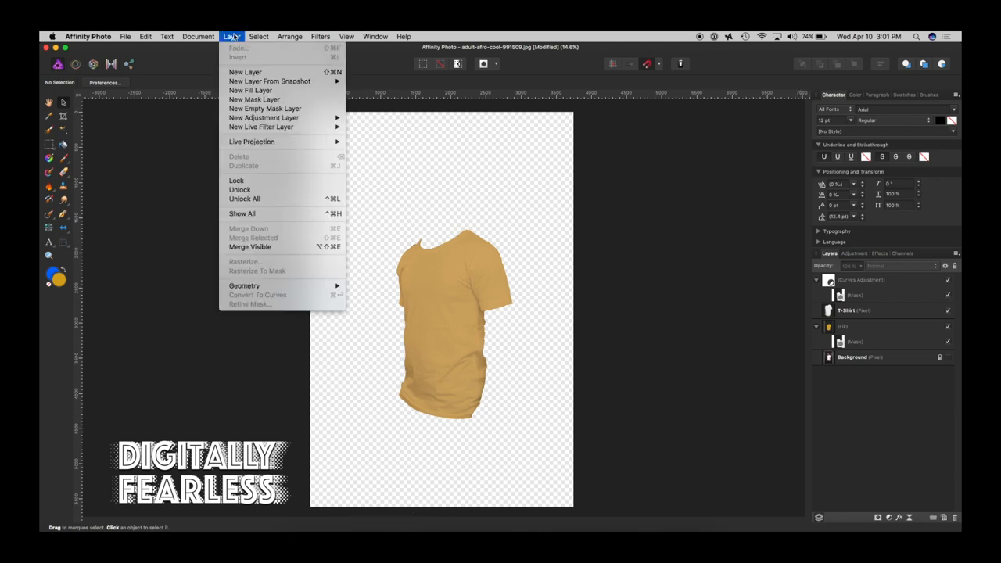
mouse_move(251, 247)
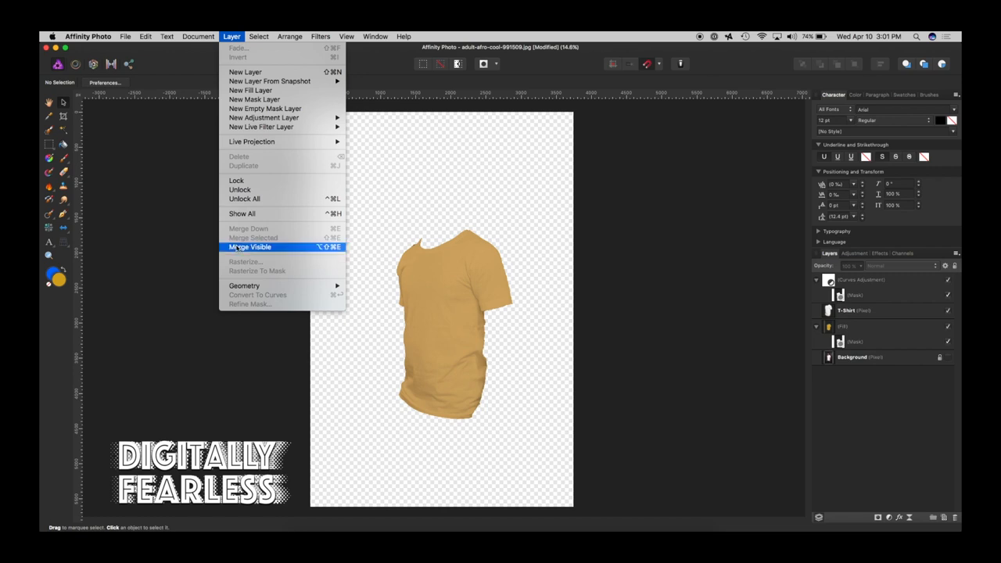
click(248, 247)
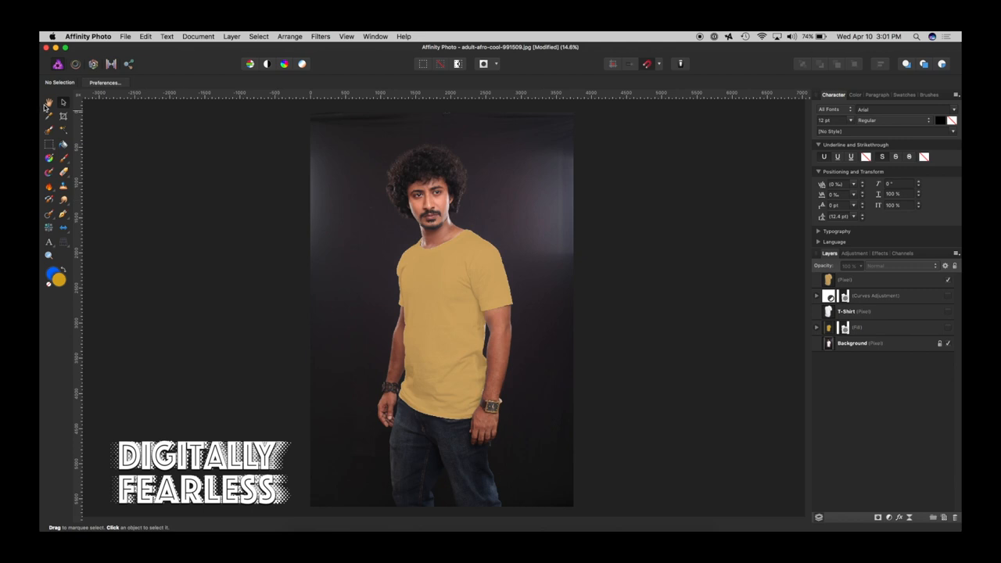
Add an HSL adjustment shifted to green and clip it inside the merged shirt layer.
click(876, 279)
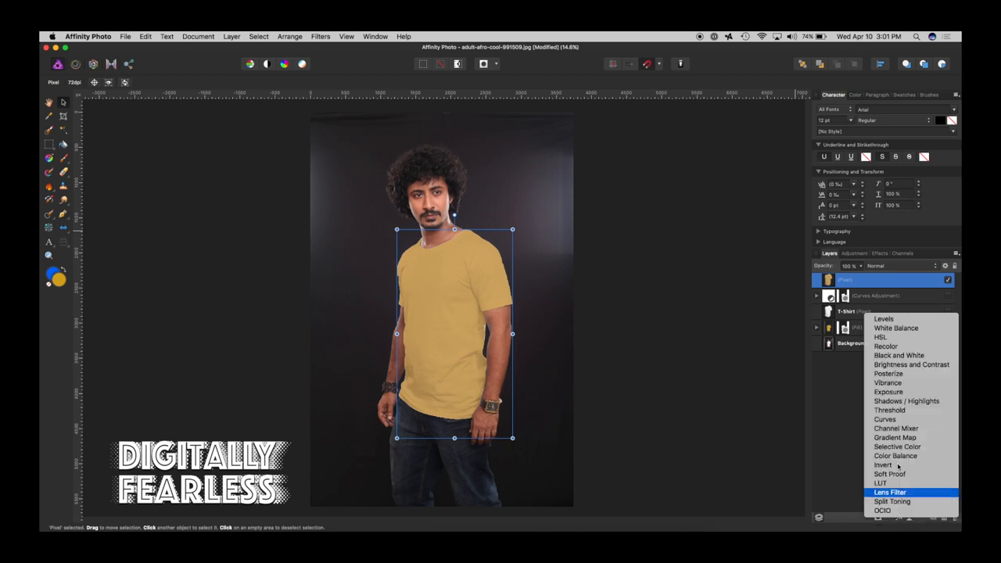
click(879, 336)
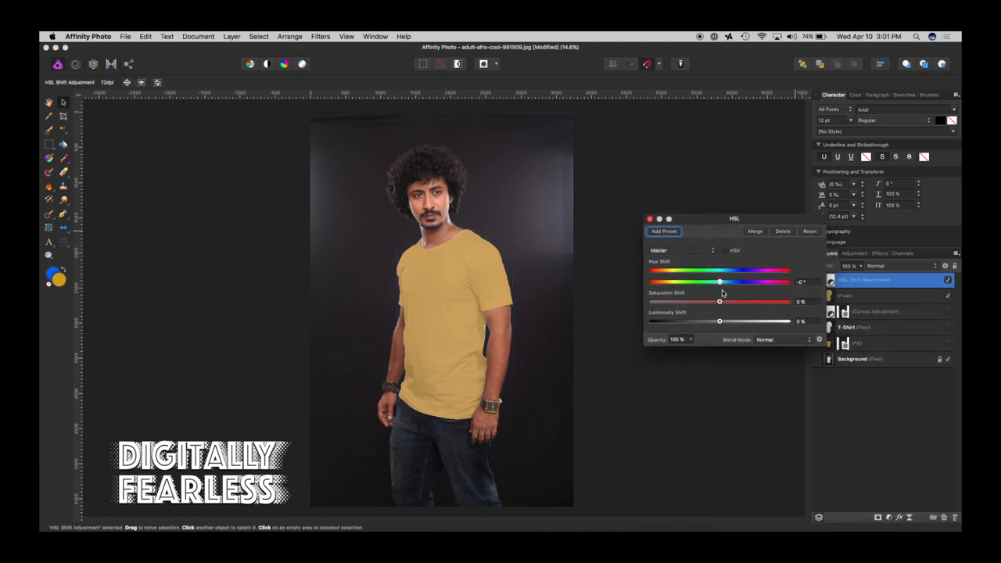
drag(719, 282, 678, 281)
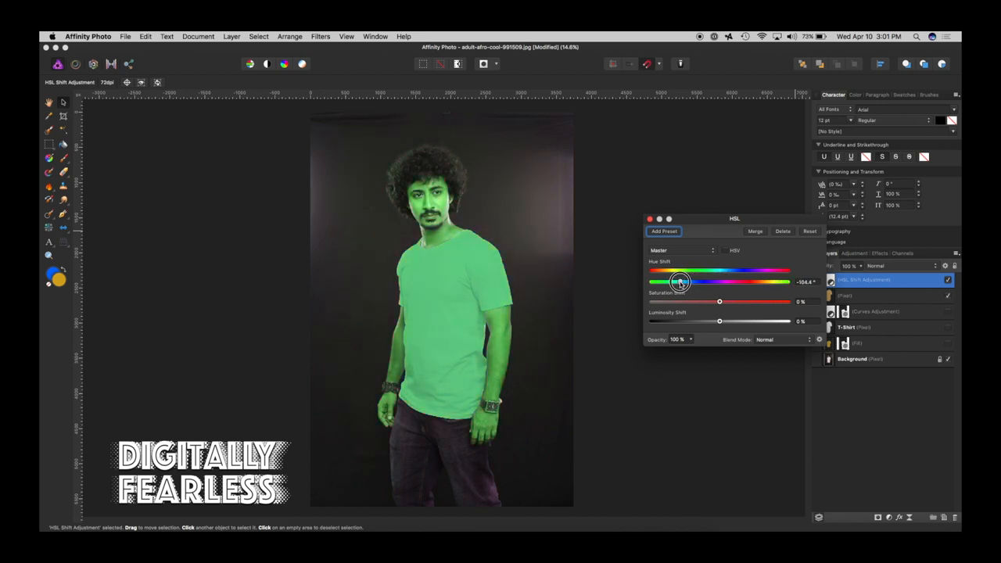
drag(678, 281, 679, 281)
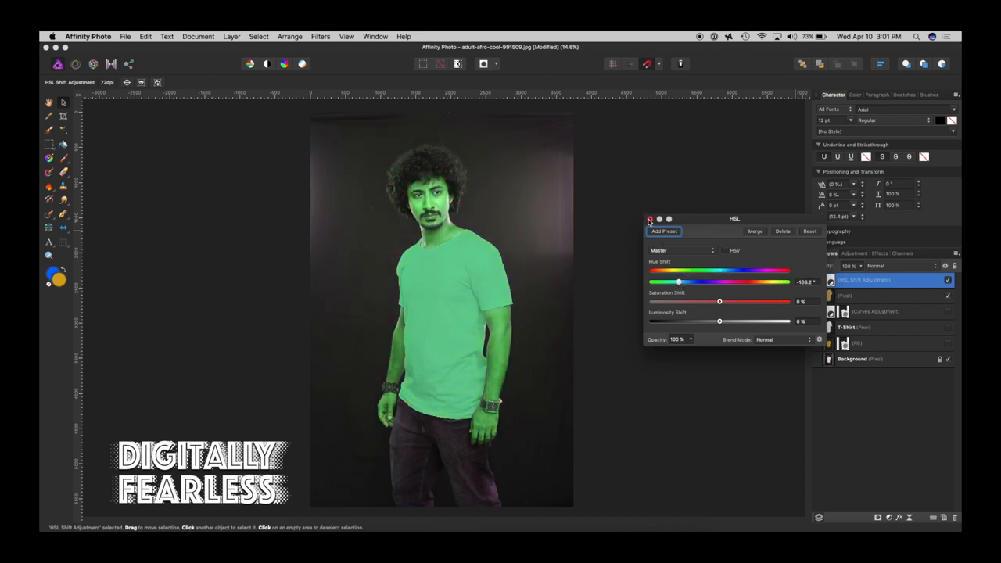
click(651, 219)
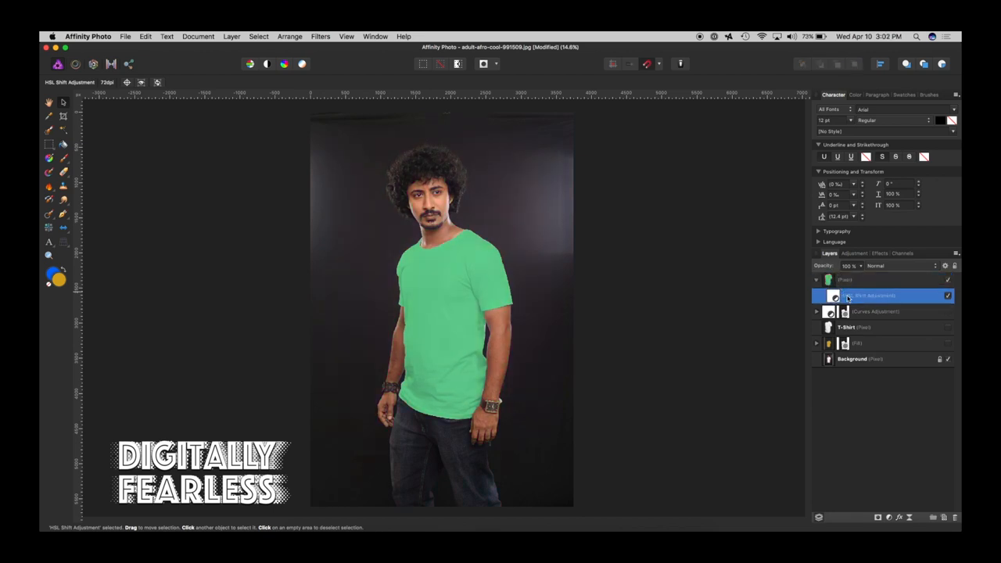
click(830, 296)
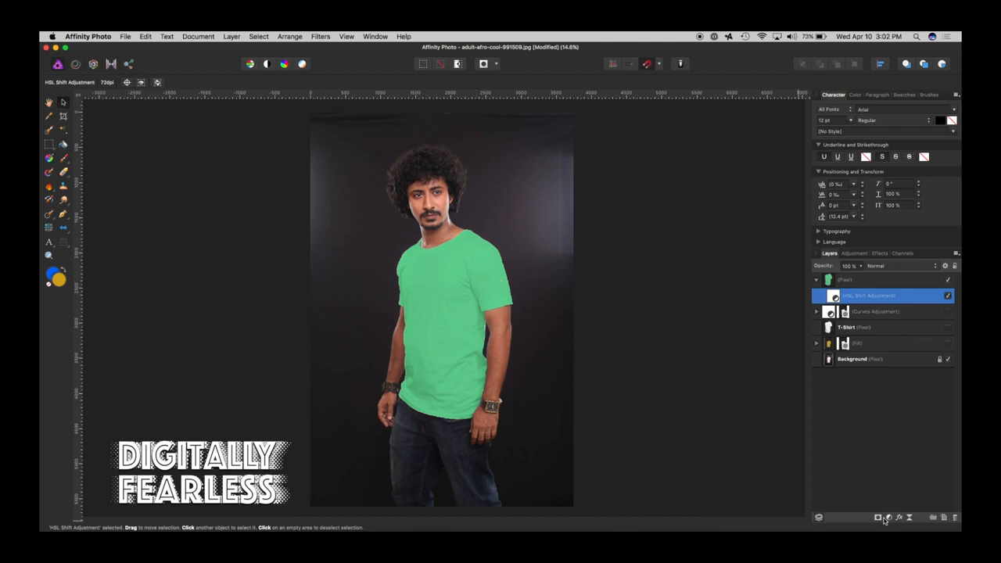
Reopen HSL and try the shirt in purple, lavender and lime green with saturation and luminosity tweaks.
double_click(868, 294)
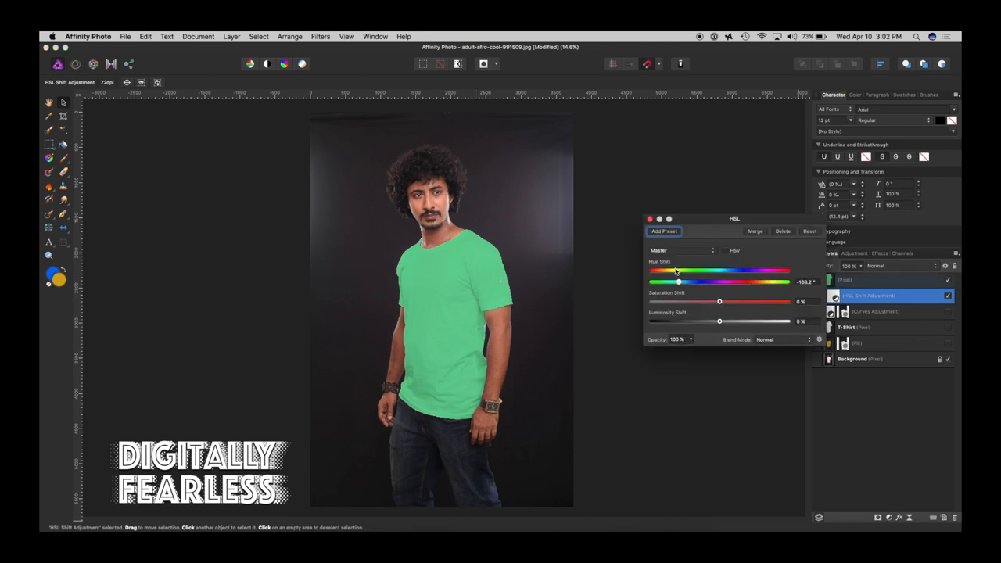
drag(679, 270, 765, 285)
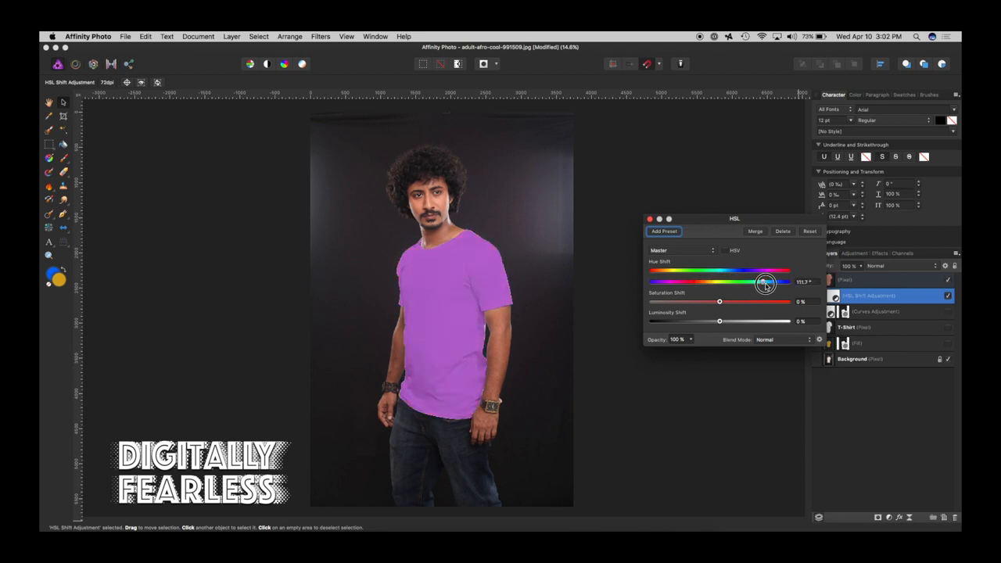
drag(720, 301, 711, 300)
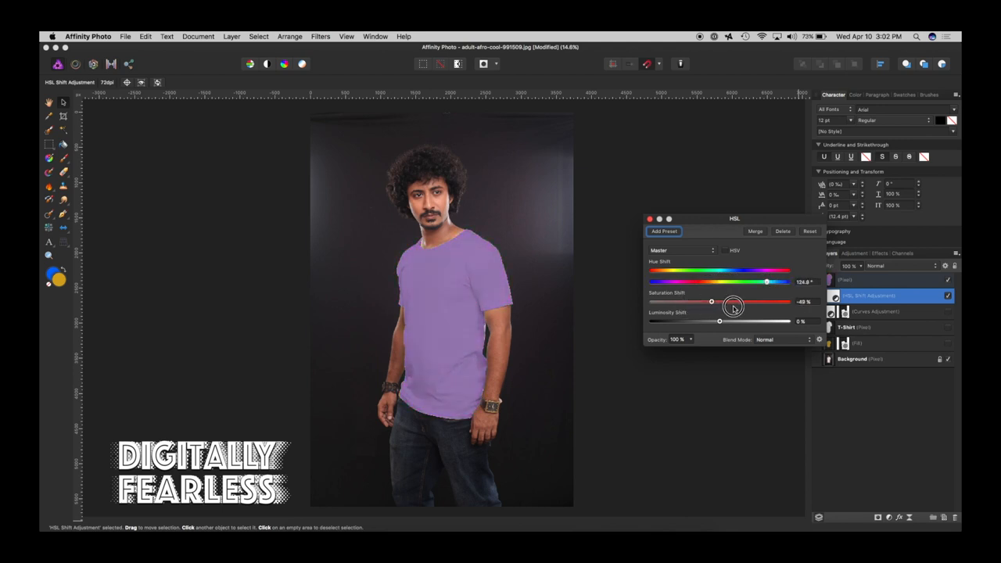
drag(710, 301, 719, 309)
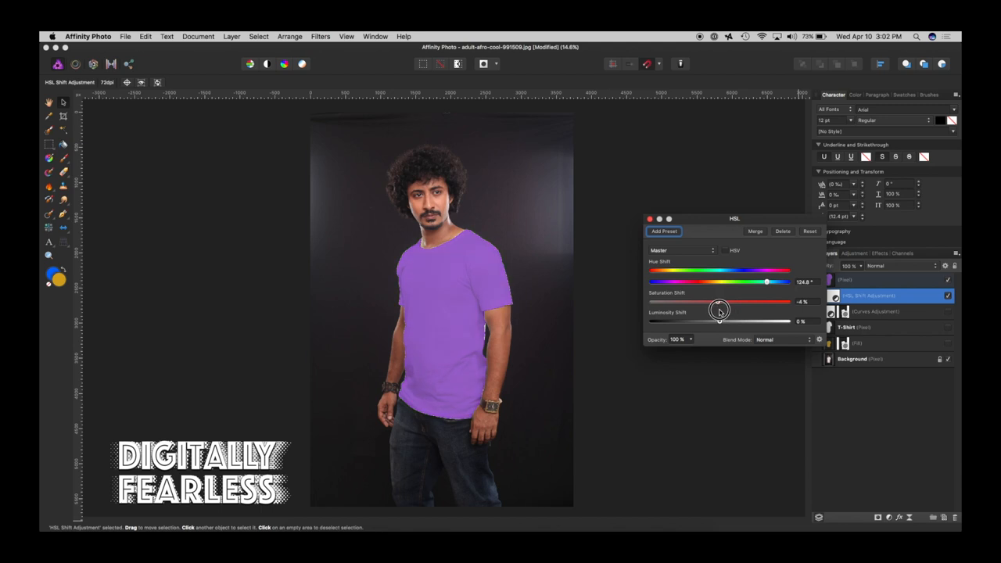
drag(767, 280, 675, 280)
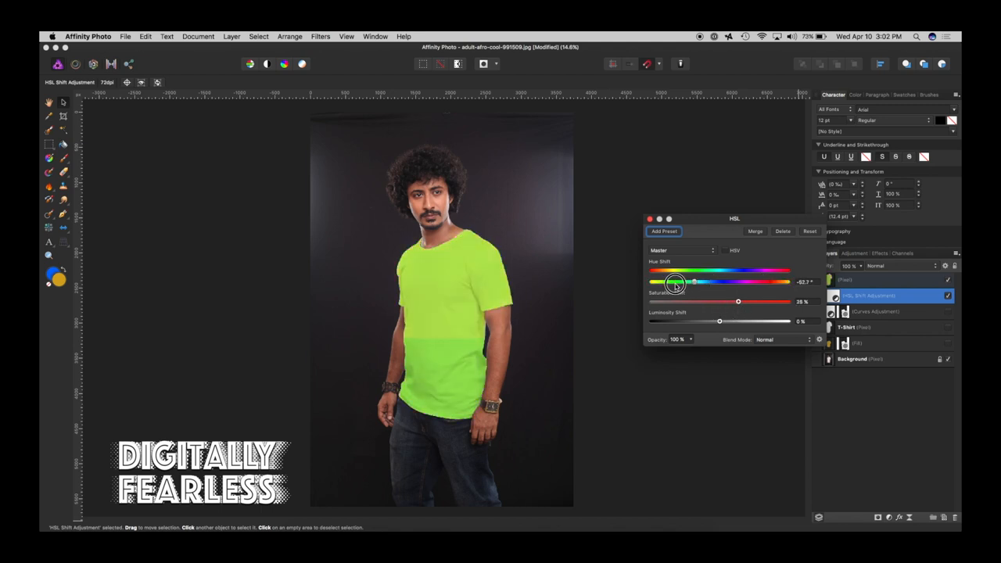
drag(674, 280, 705, 280)
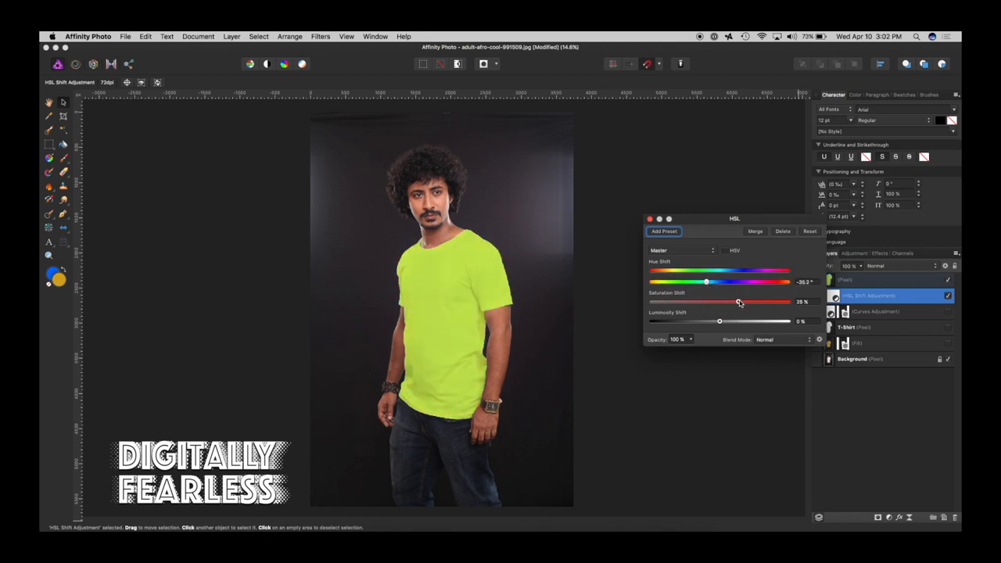
drag(727, 300, 742, 300)
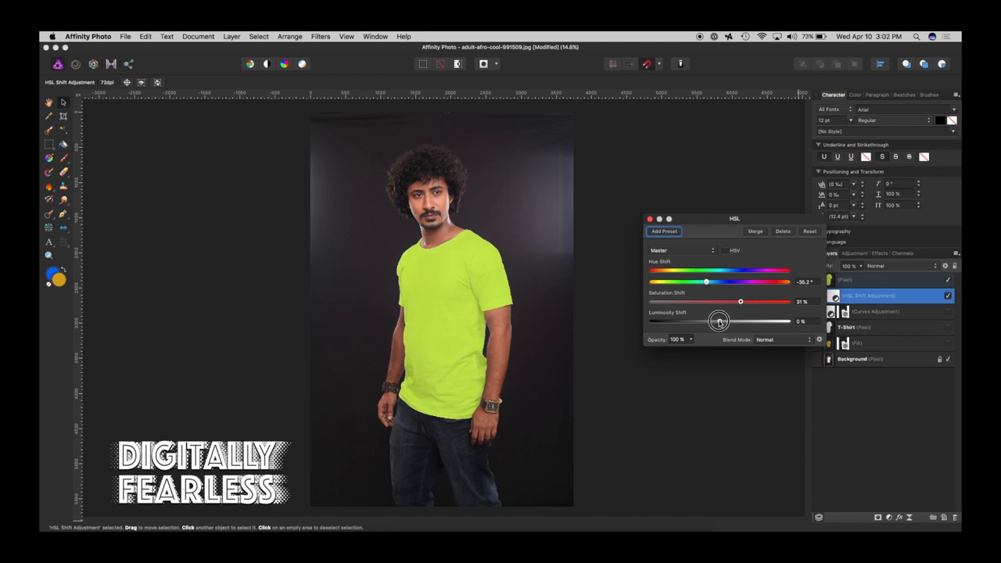
drag(717, 321, 732, 321)
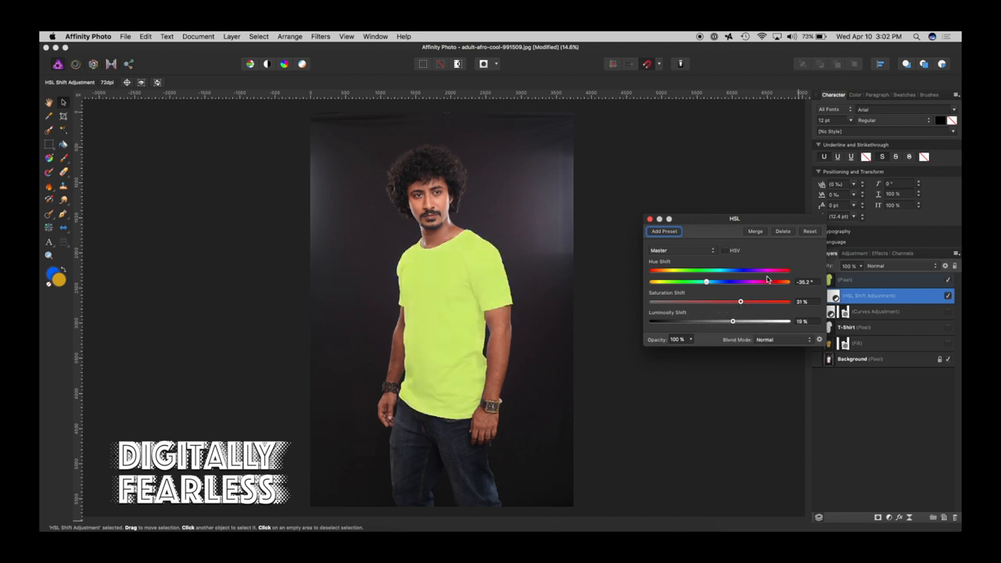
Sweep the hue through violet, blue, yellow, coral and magenta, leave it pink and close HSL.
drag(707, 282, 773, 283)
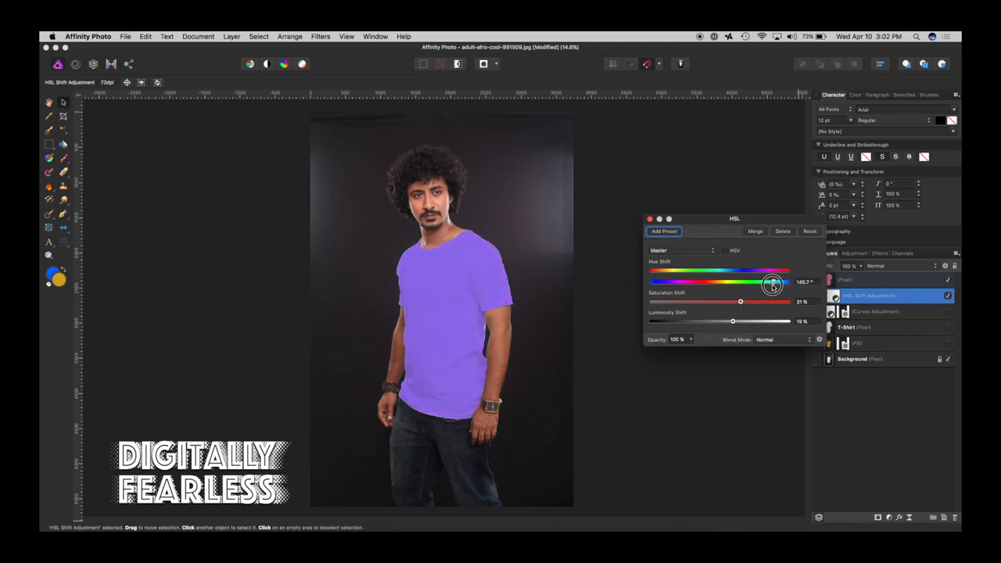
drag(769, 283, 788, 283)
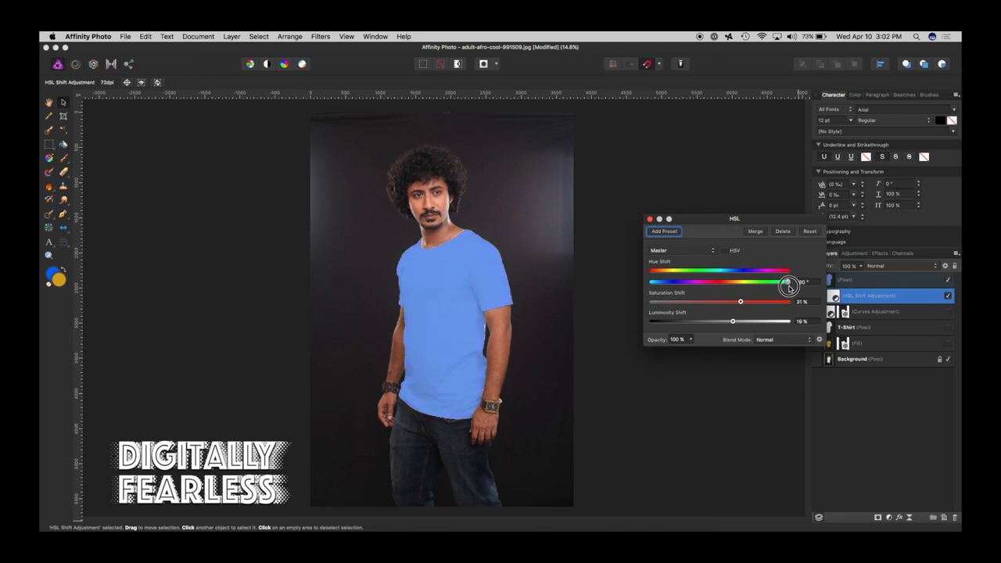
drag(788, 284, 649, 285)
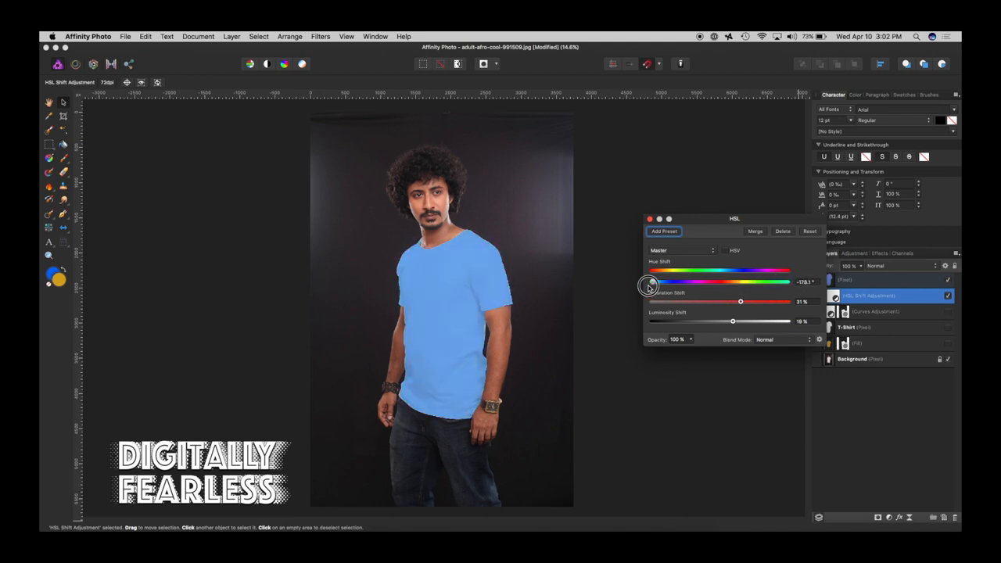
drag(649, 281, 707, 282)
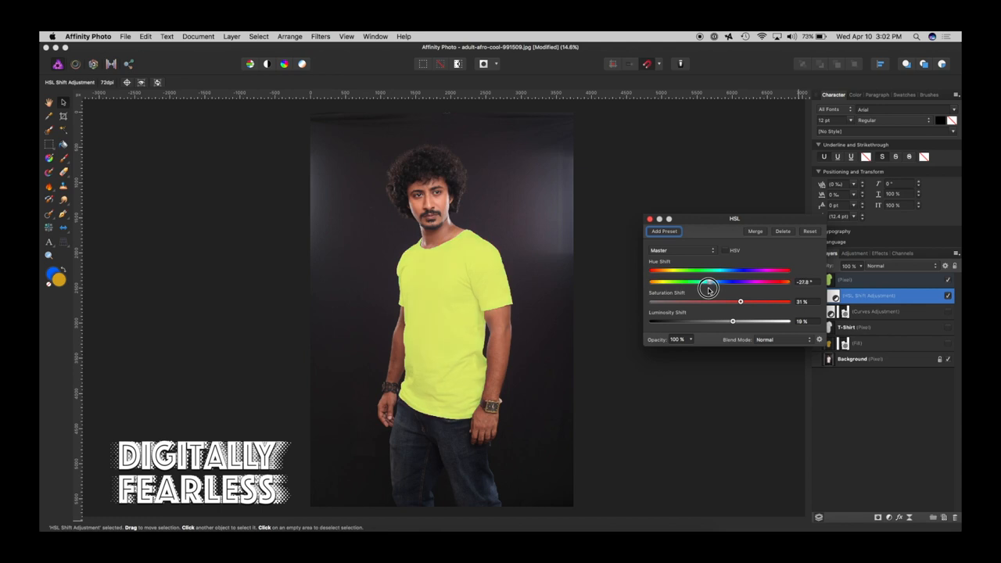
drag(707, 271, 735, 271)
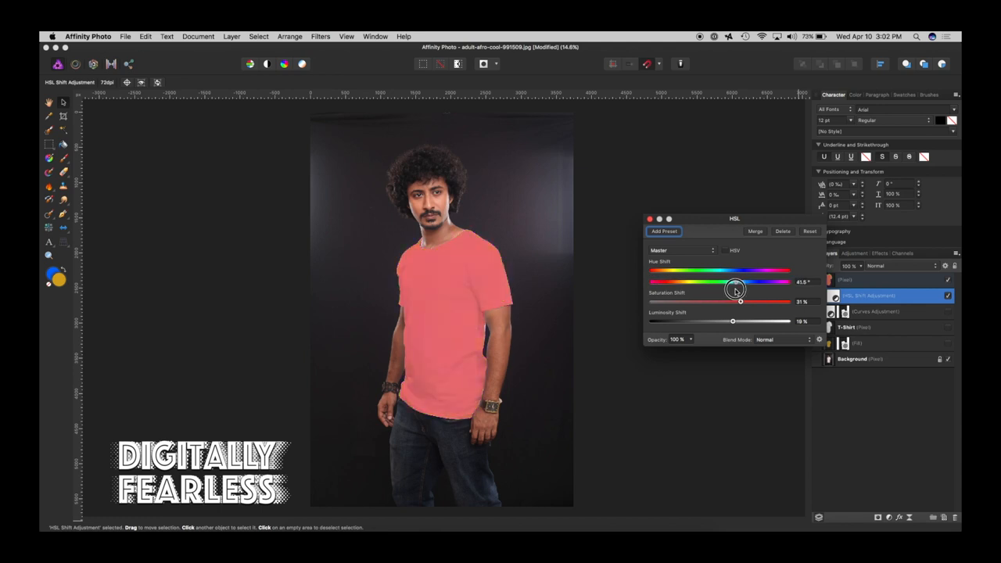
drag(738, 282, 730, 282)
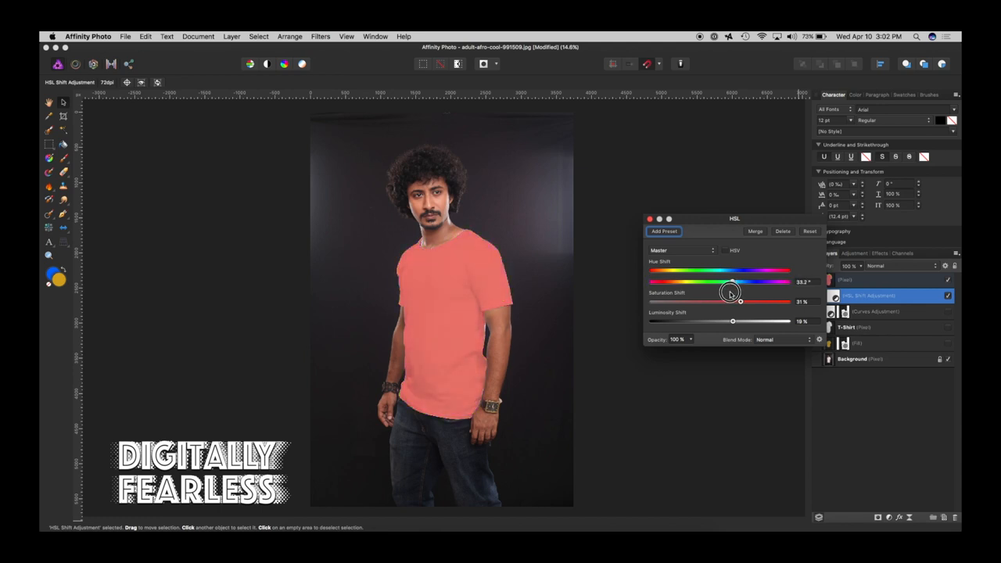
drag(732, 281, 763, 281)
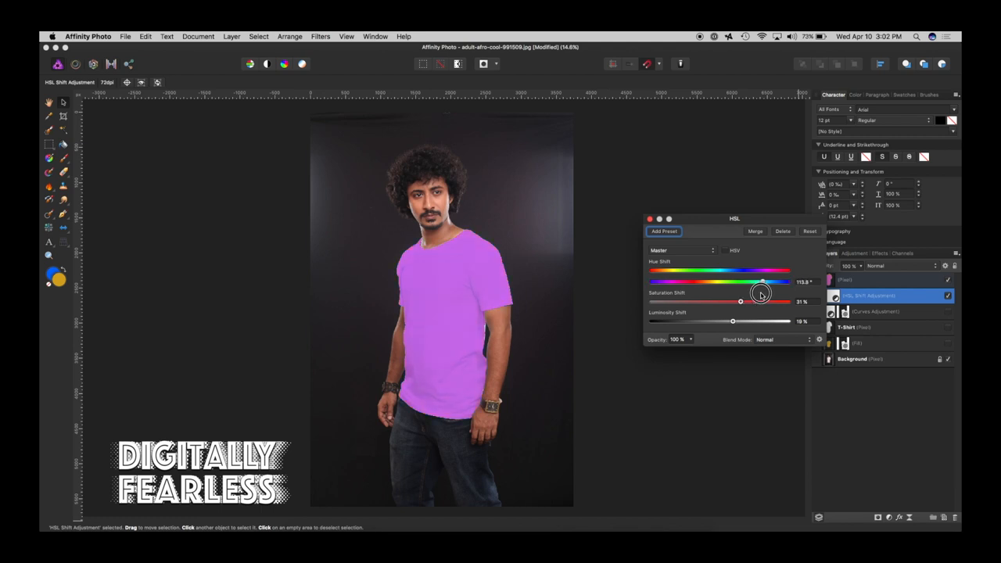
drag(763, 282, 747, 282)
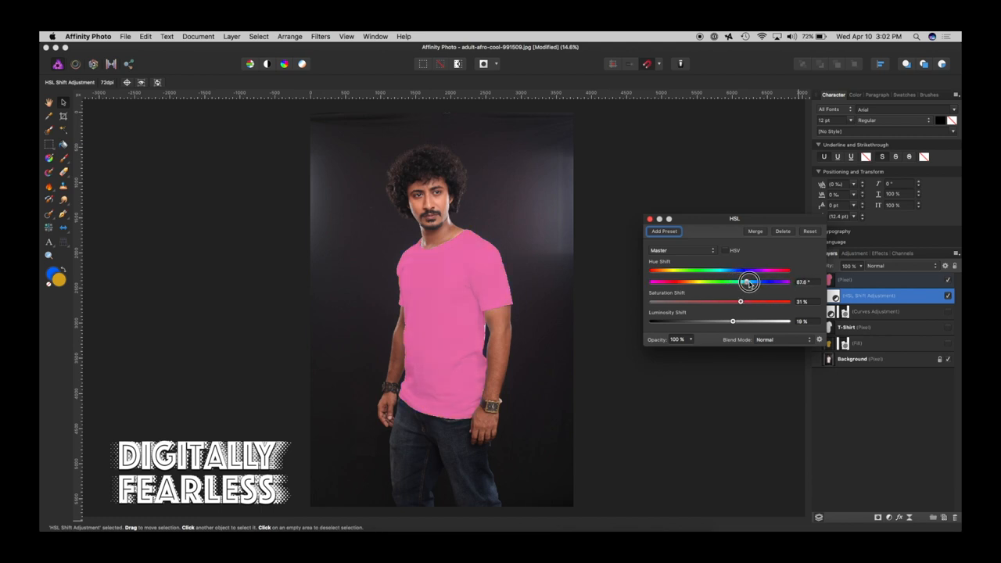
drag(748, 282, 749, 282)
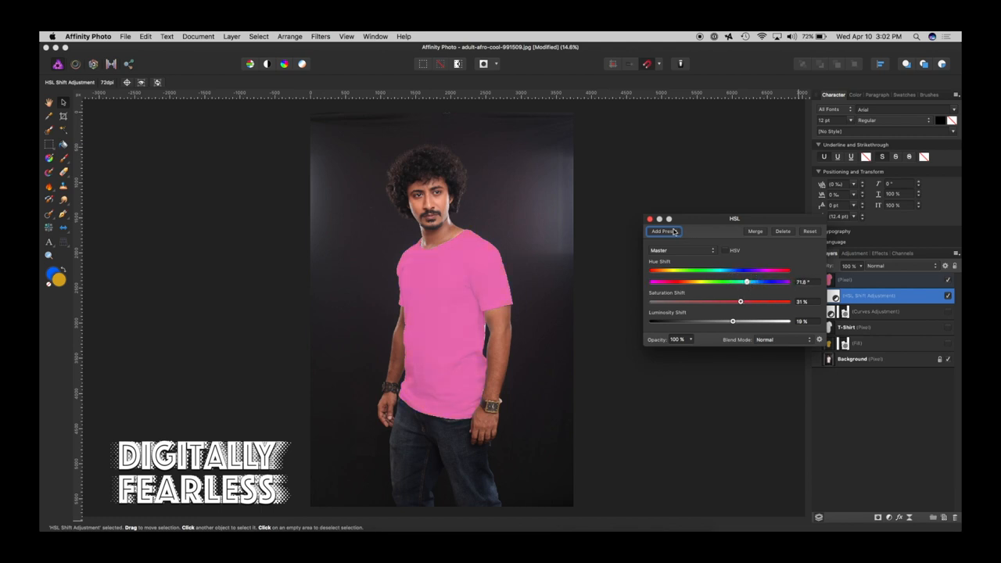
click(651, 219)
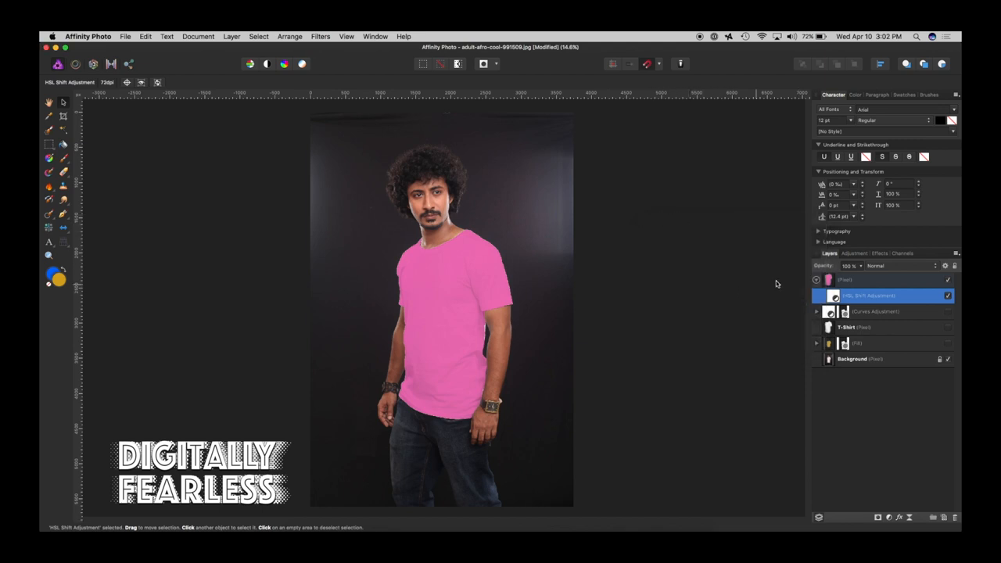